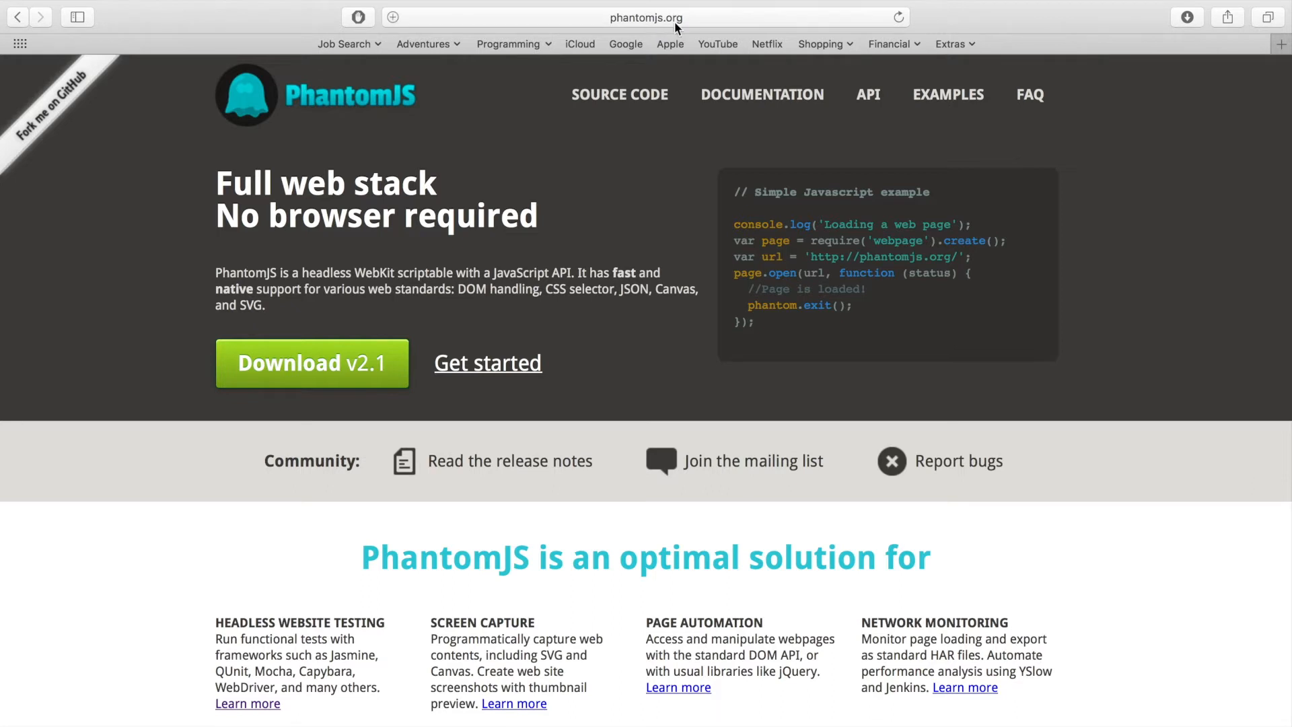
mouse_move(504, 200)
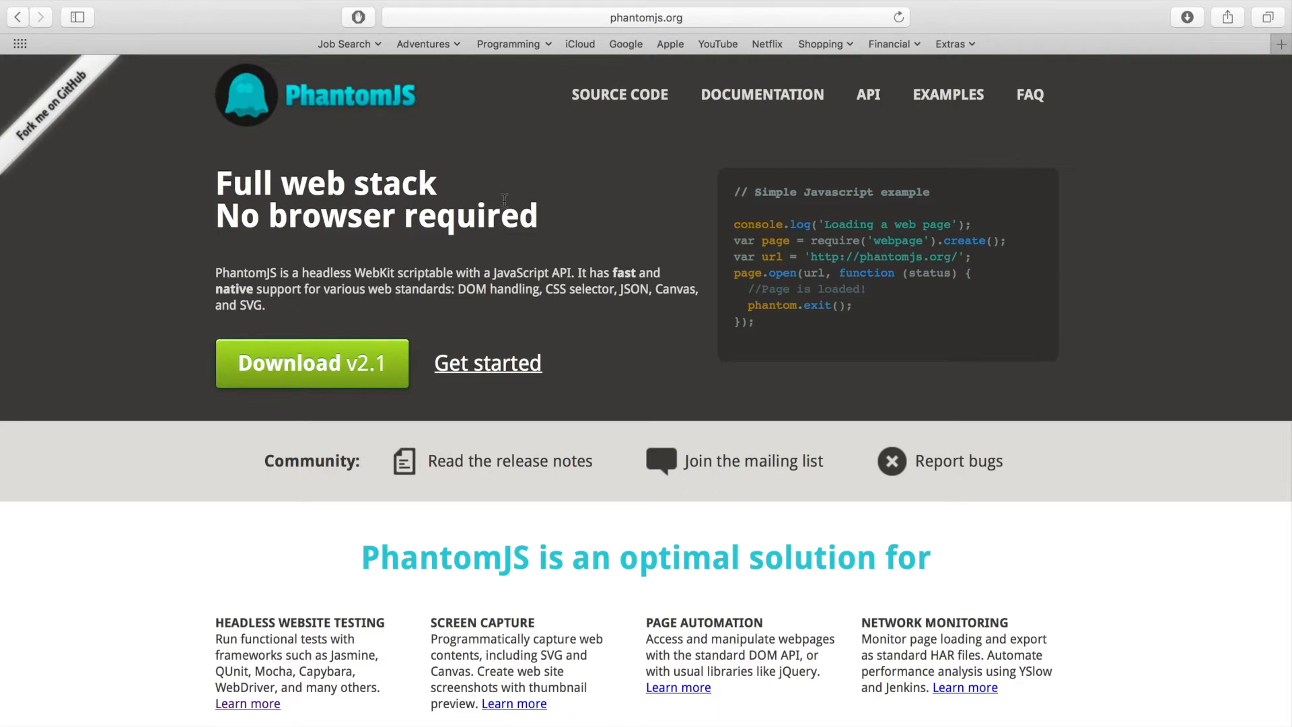
mouse_move(358, 366)
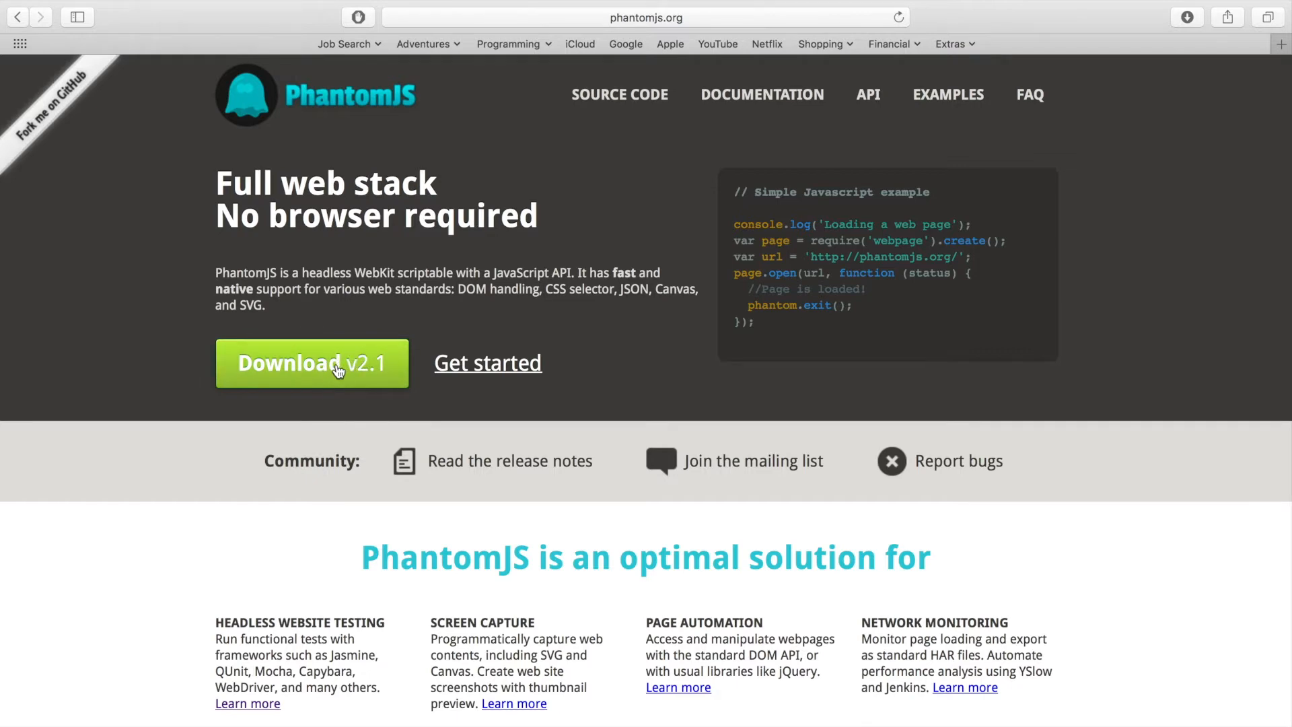
Go to the Download v2.1 page and scroll to the Mac OS X build
left_click(311, 363)
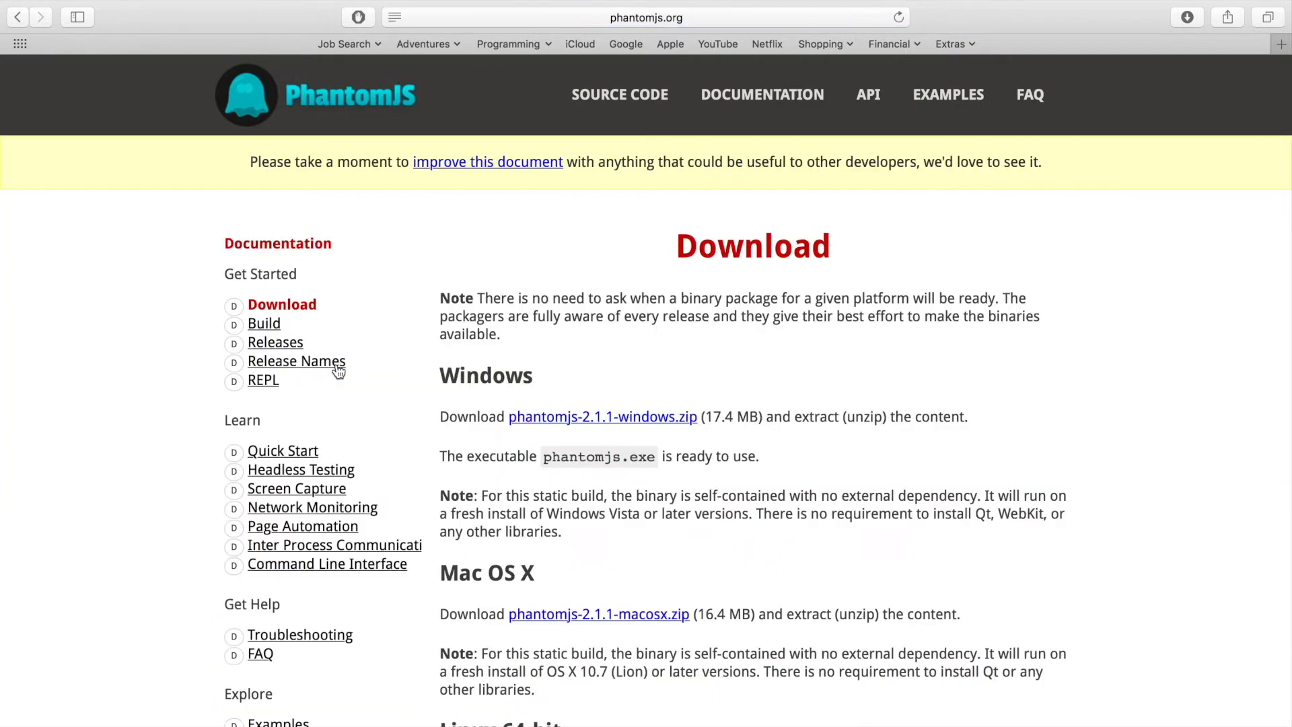
scroll("down", 3)
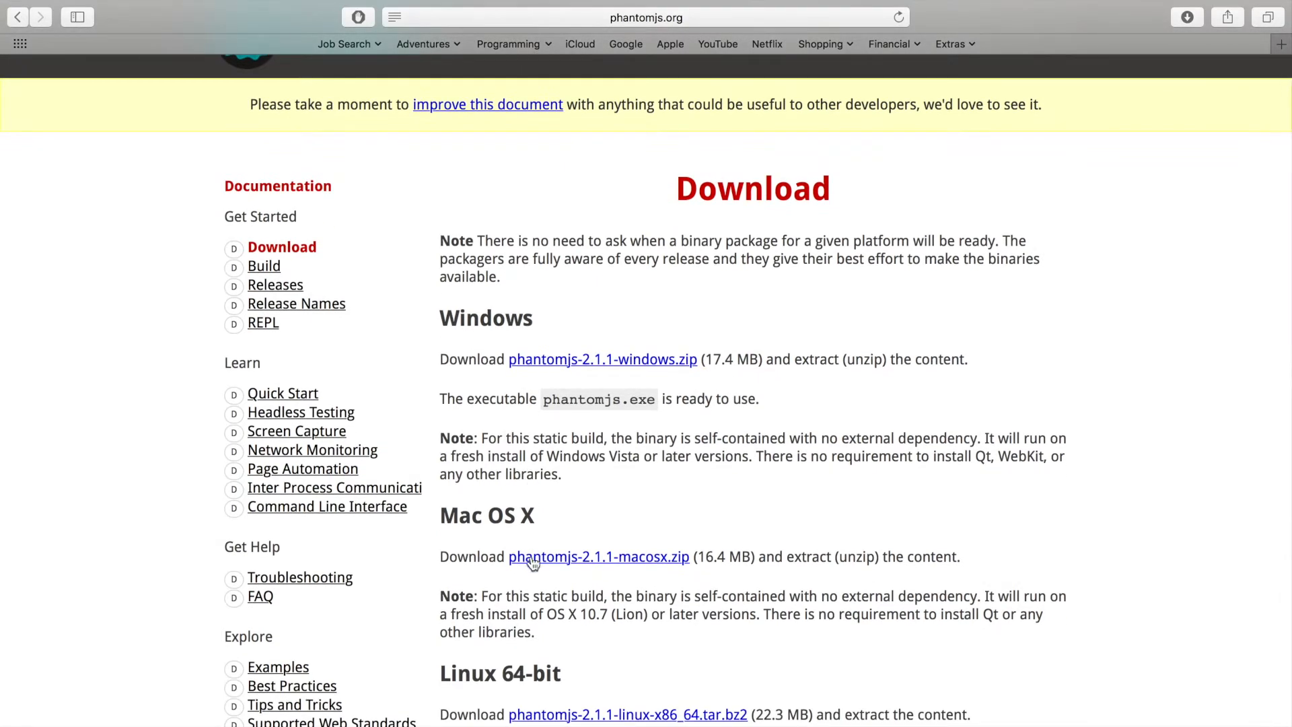
mouse_move(531, 539)
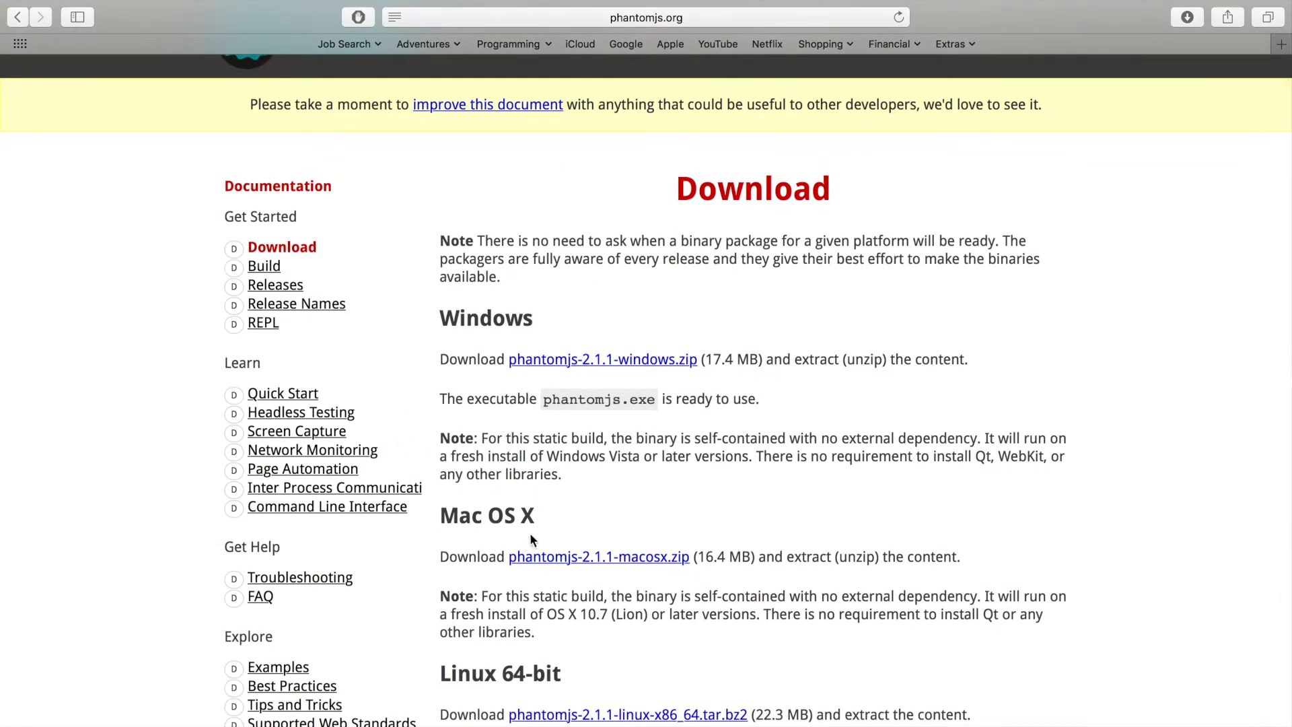
View the Quick Start guide's Hello, World! script and its run command
left_click(281, 393)
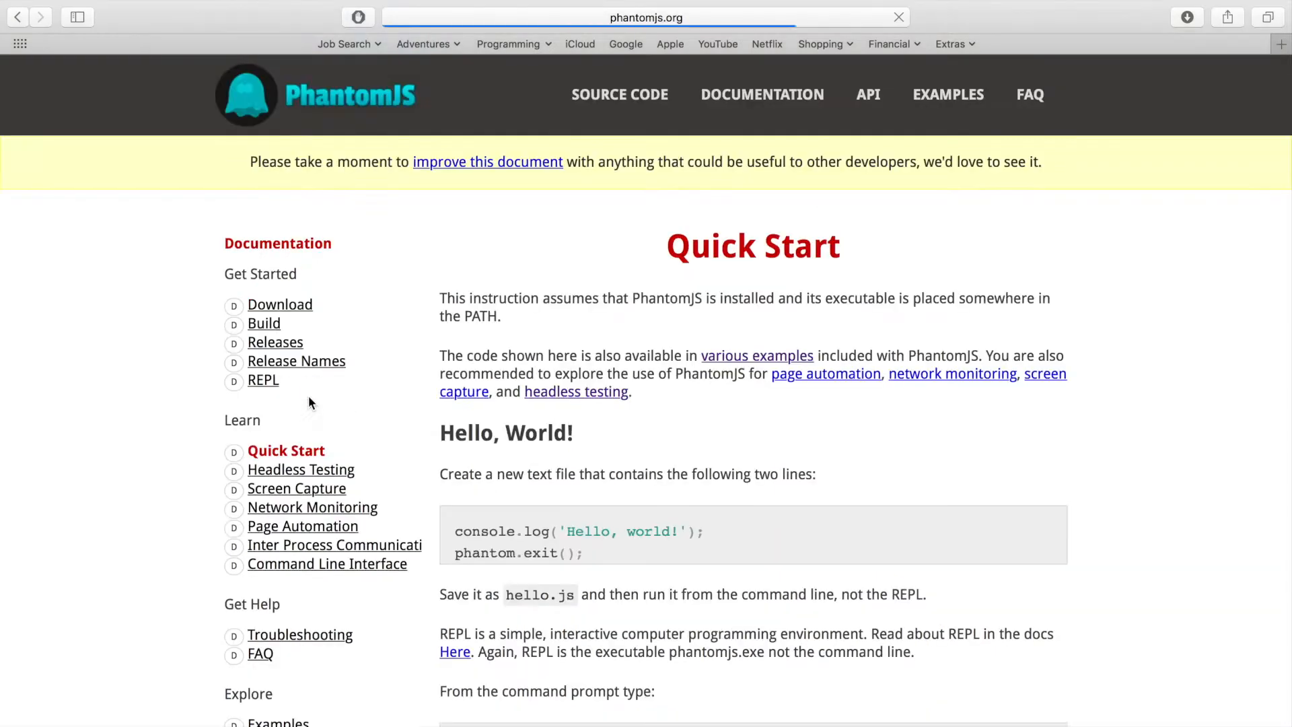
scroll("down", 3)
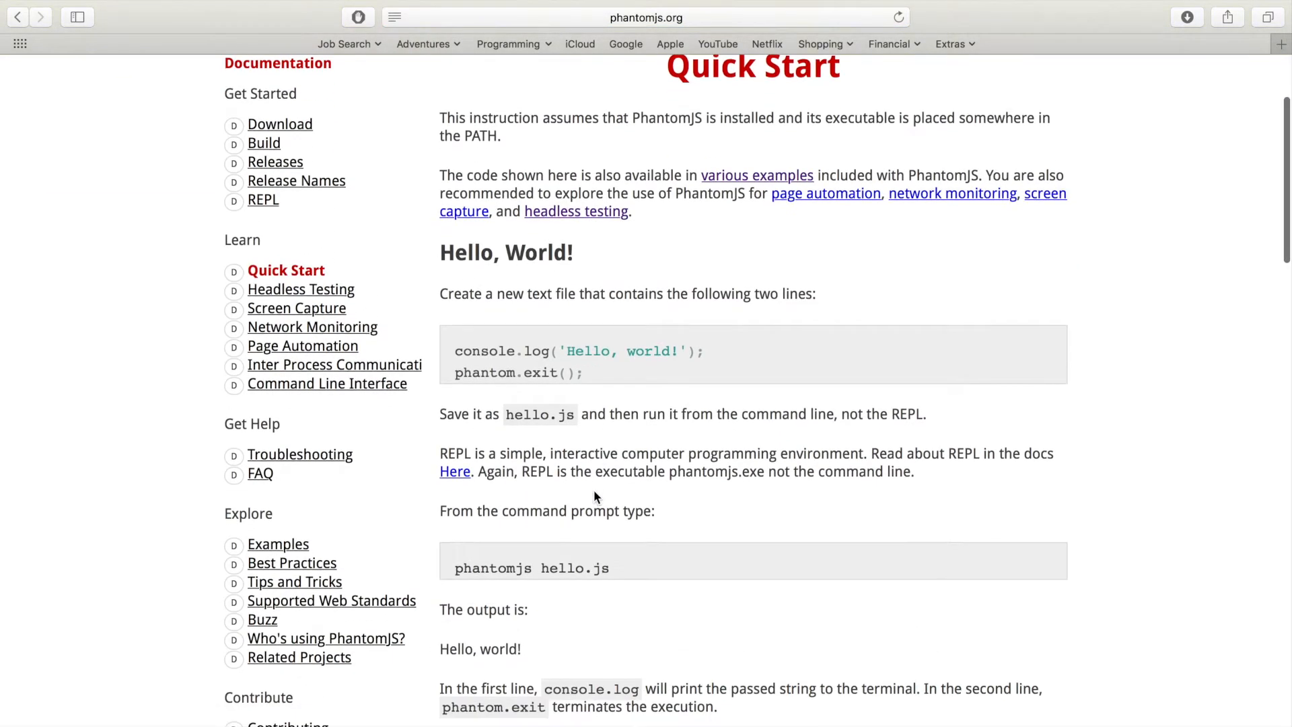
scroll("down", 3)
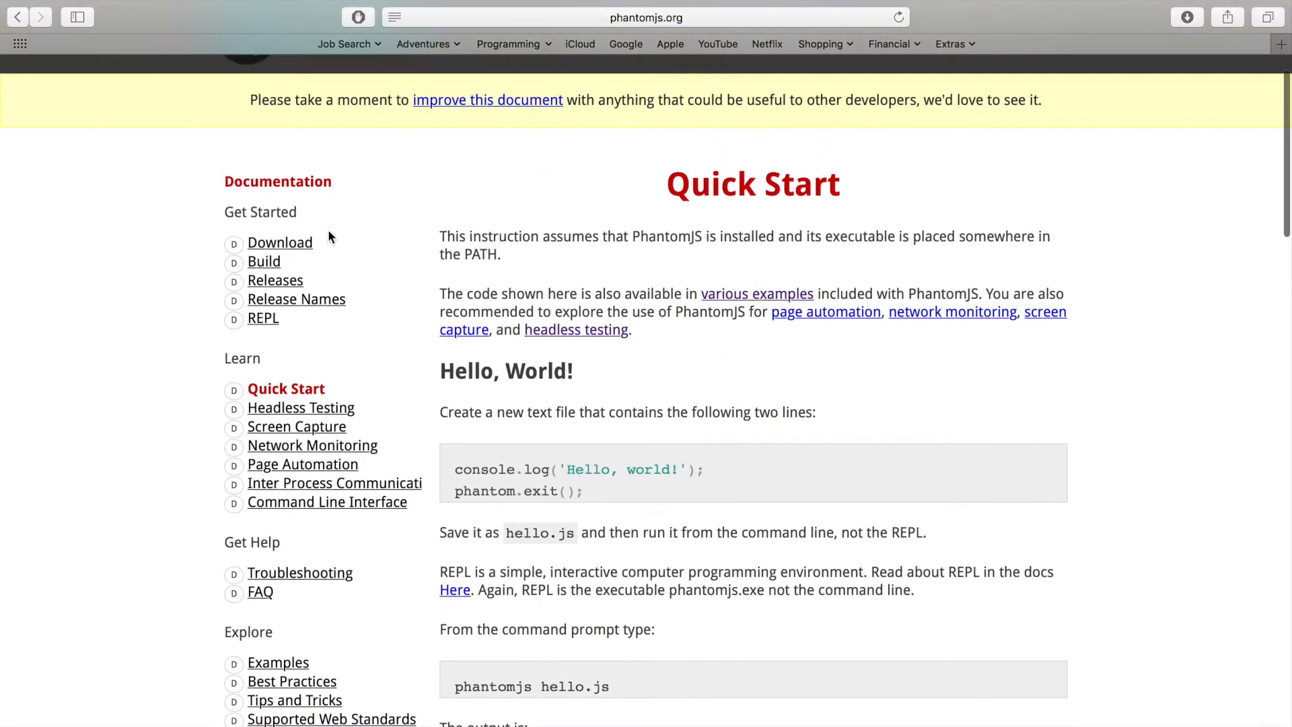
Return to Download and fetch phantomjs-2.1.1-macosx.zip
left_click(280, 242)
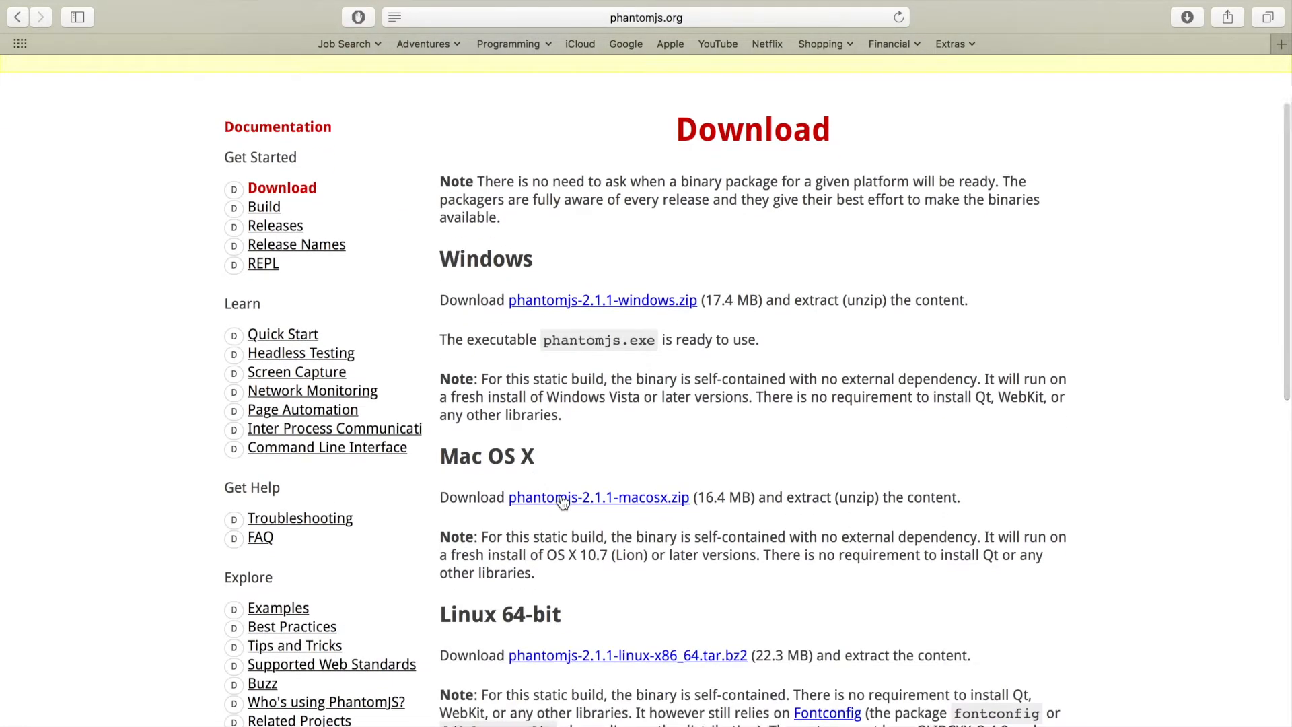
left_click(598, 497)
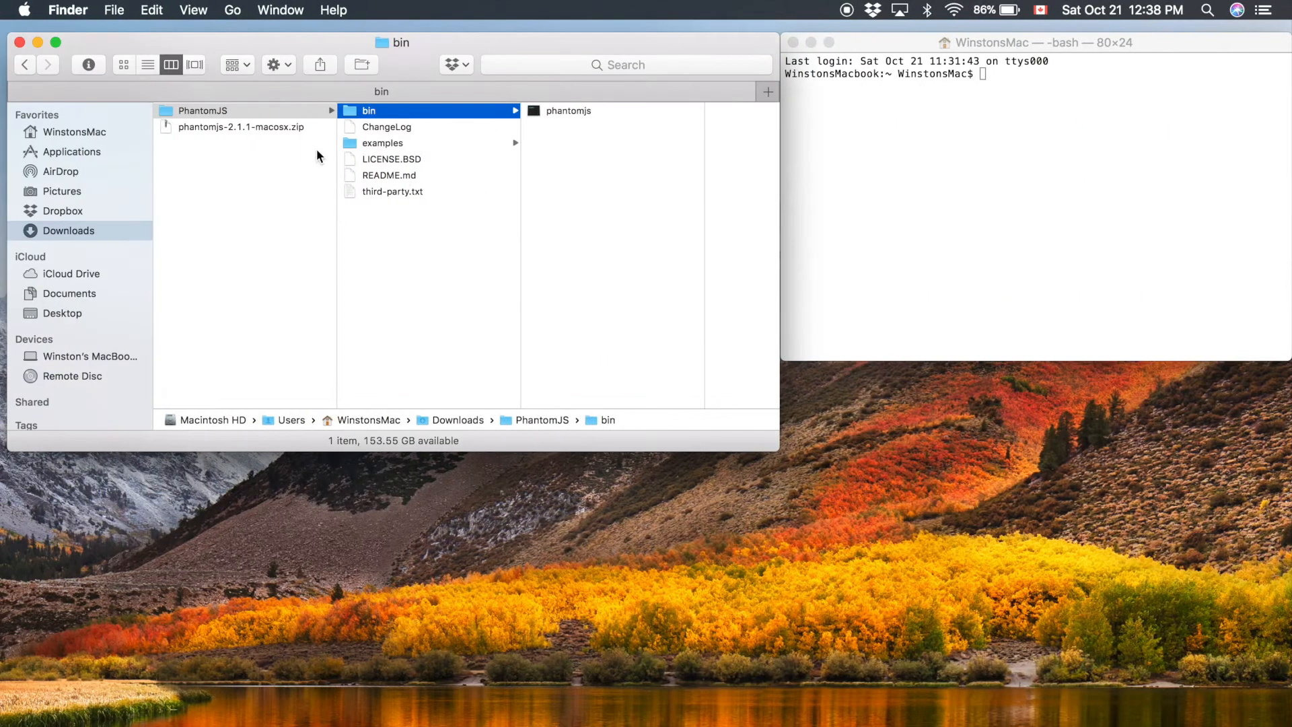
mouse_move(276, 131)
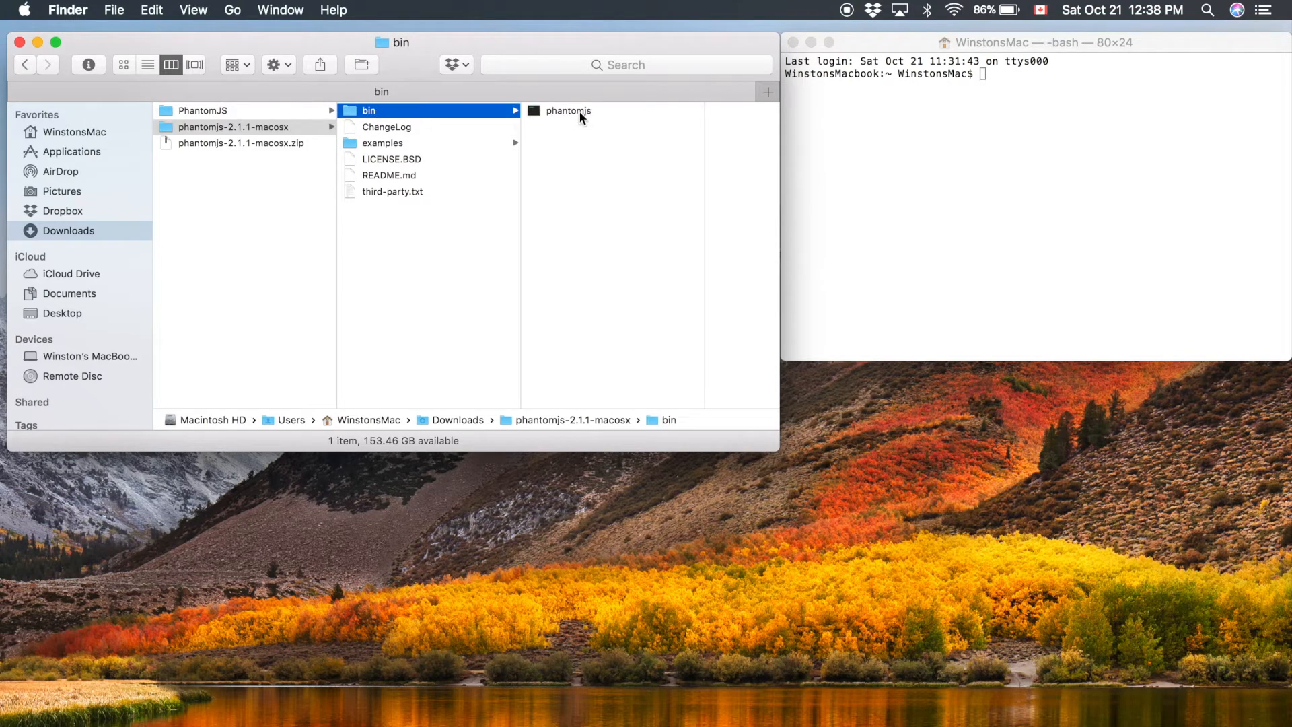
Inspect bin/phantomjs, then trash the duplicate phantomjs-2.1.1-macosx folder and zip from Downloads
left_click(568, 111)
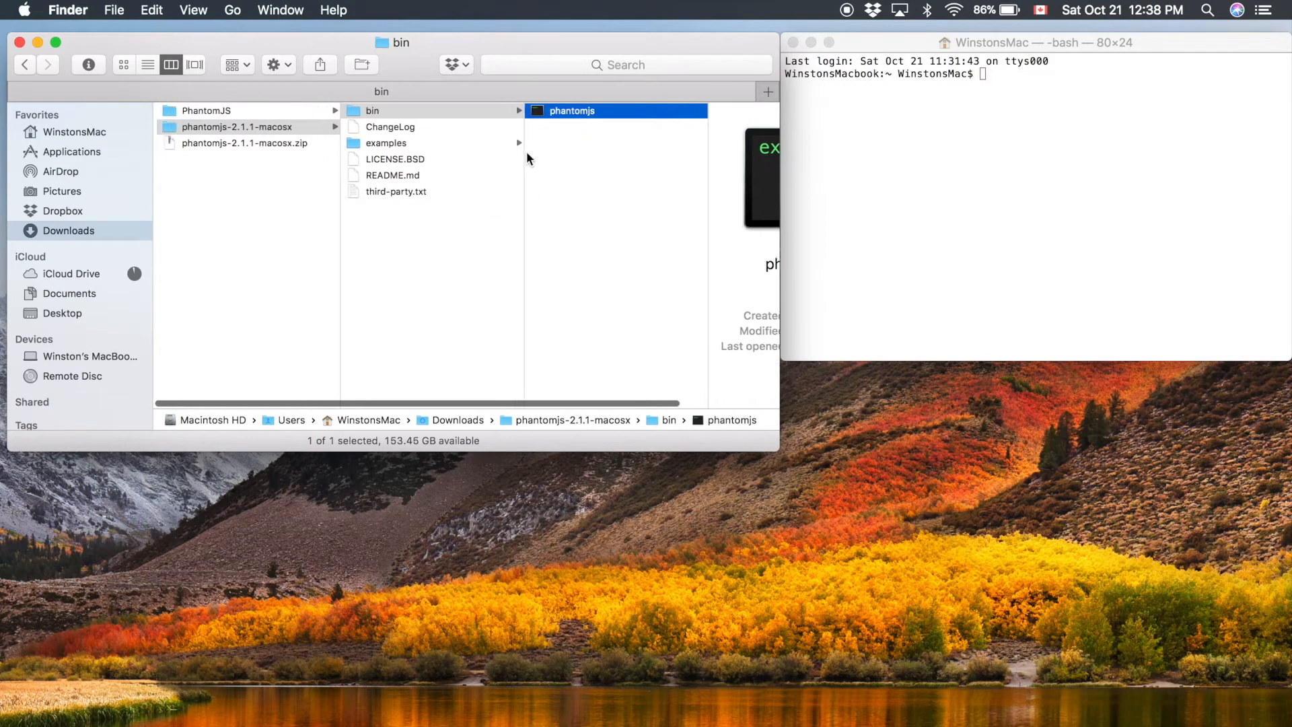
left_click(240, 126)
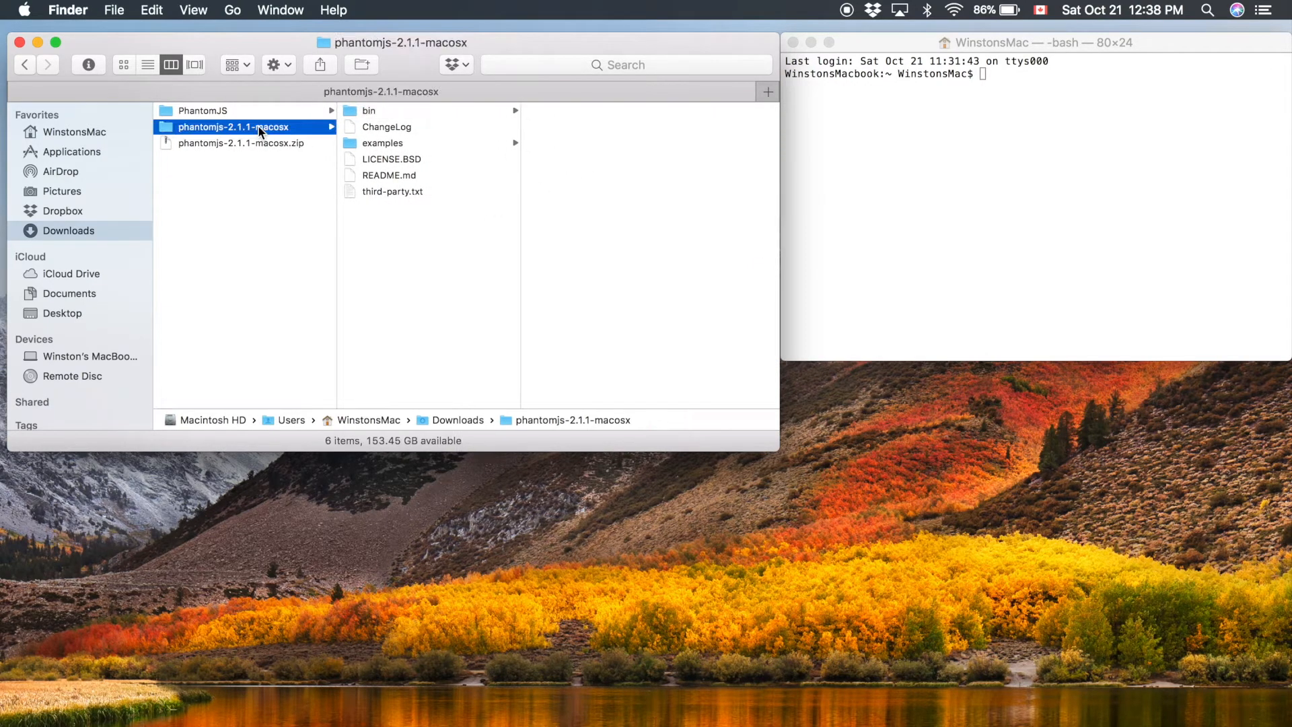
double_click(233, 126)
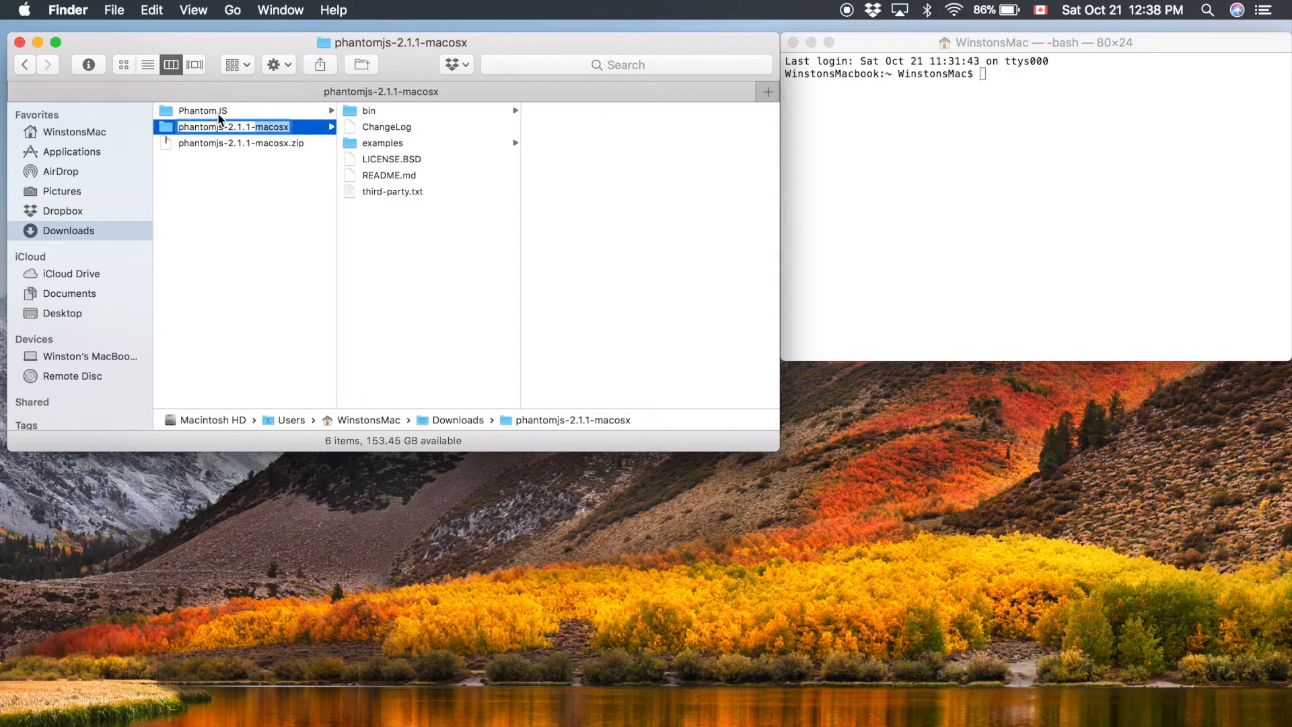
mouse_move(214, 120)
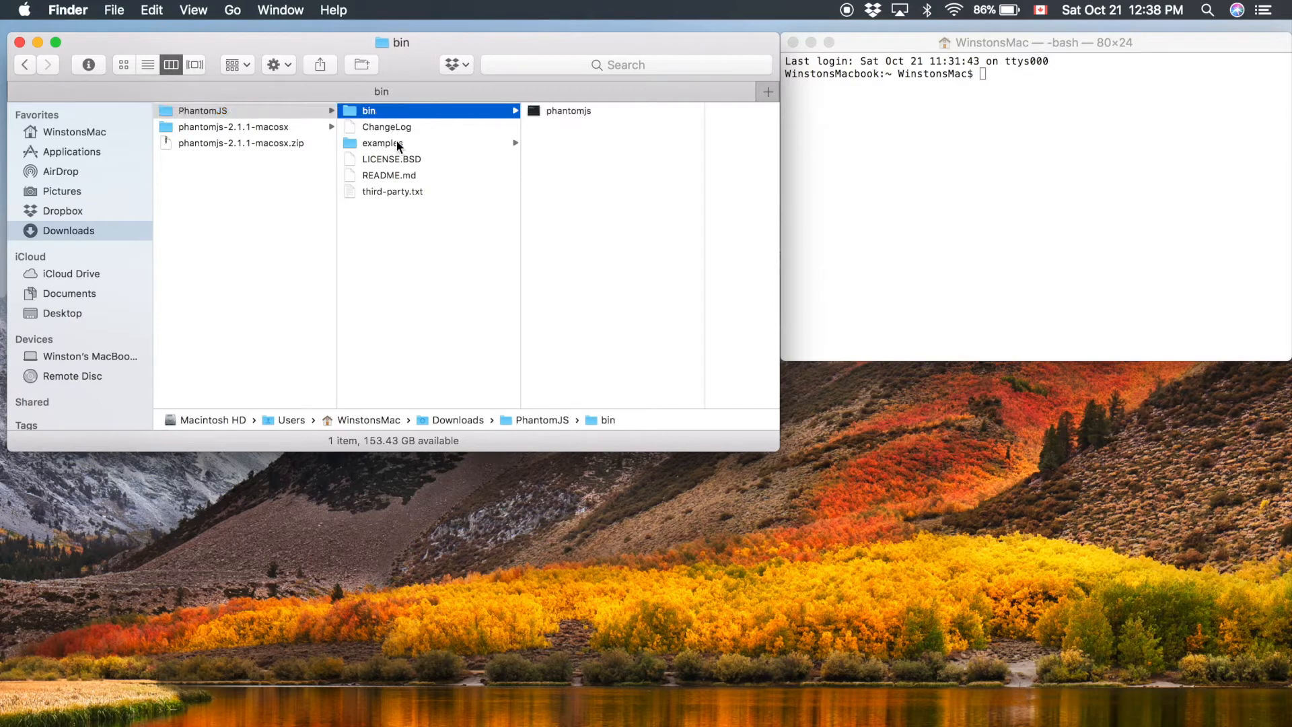
left_click(241, 143)
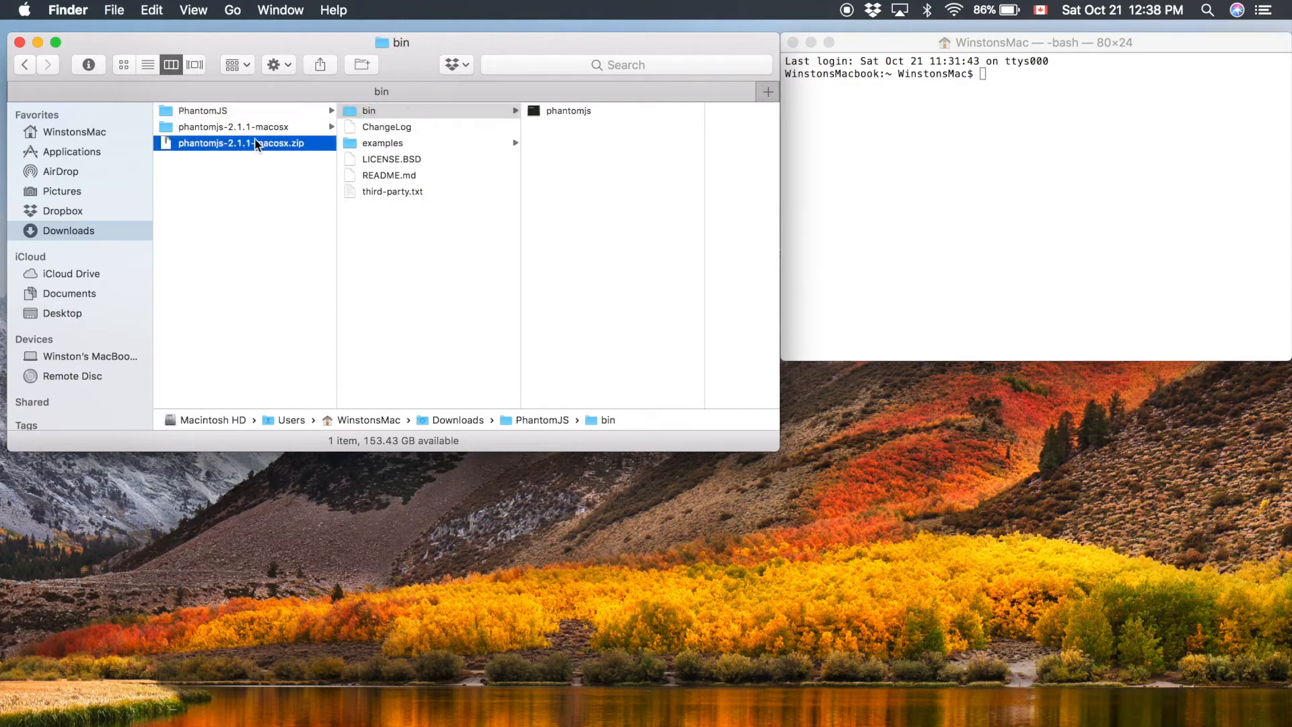
right_click(240, 143)
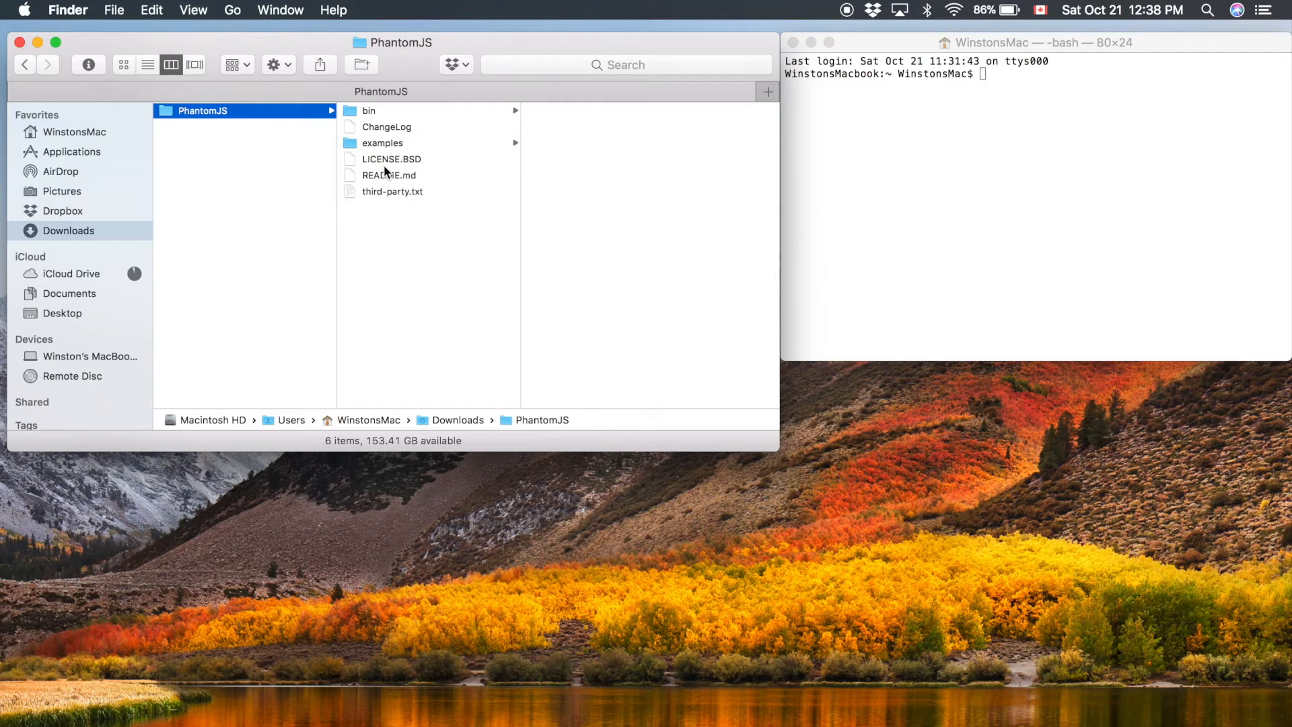
mouse_move(600, 161)
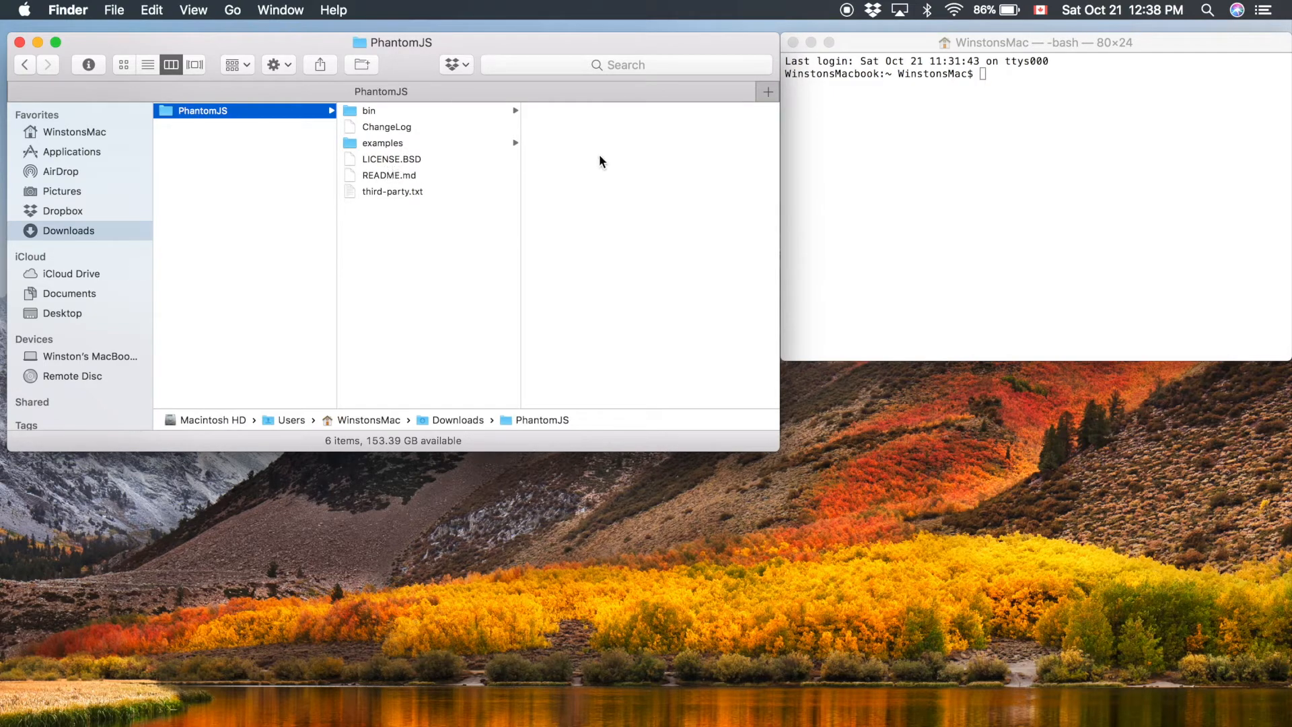
mouse_move(986, 78)
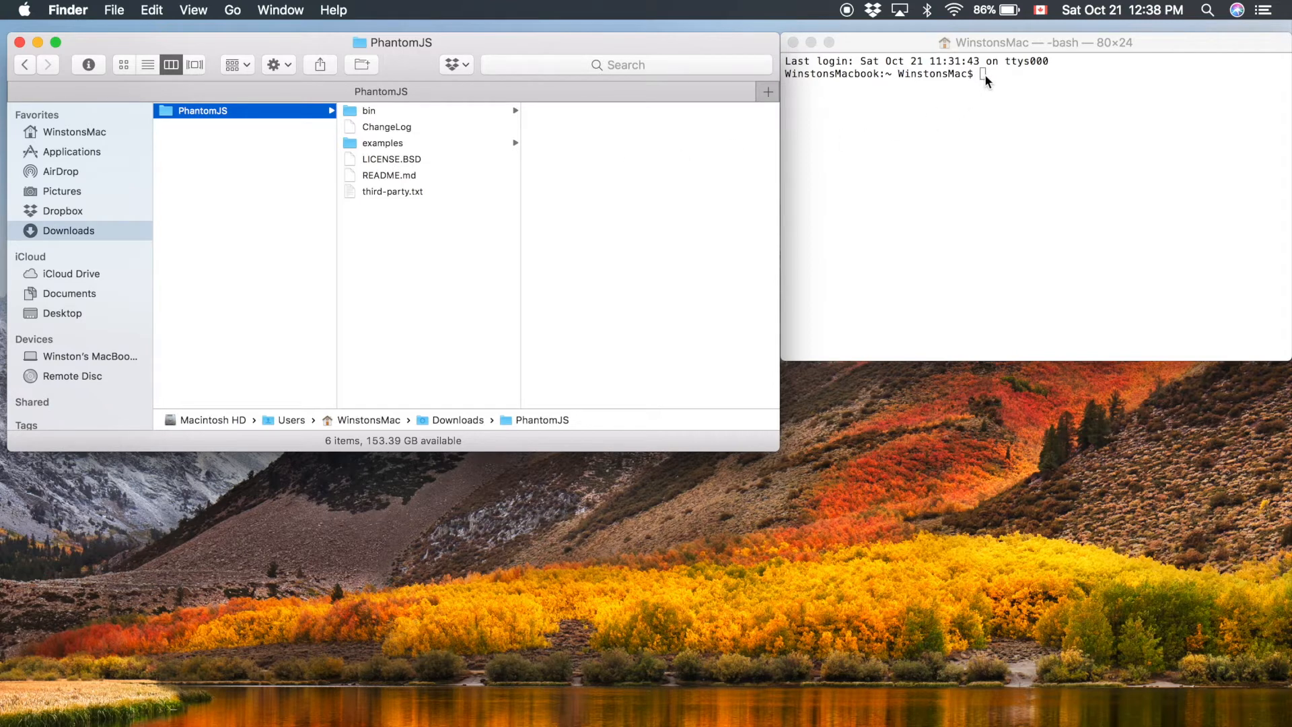
Change into /etc, list its files, and begin a sudo nano command
type("cd")
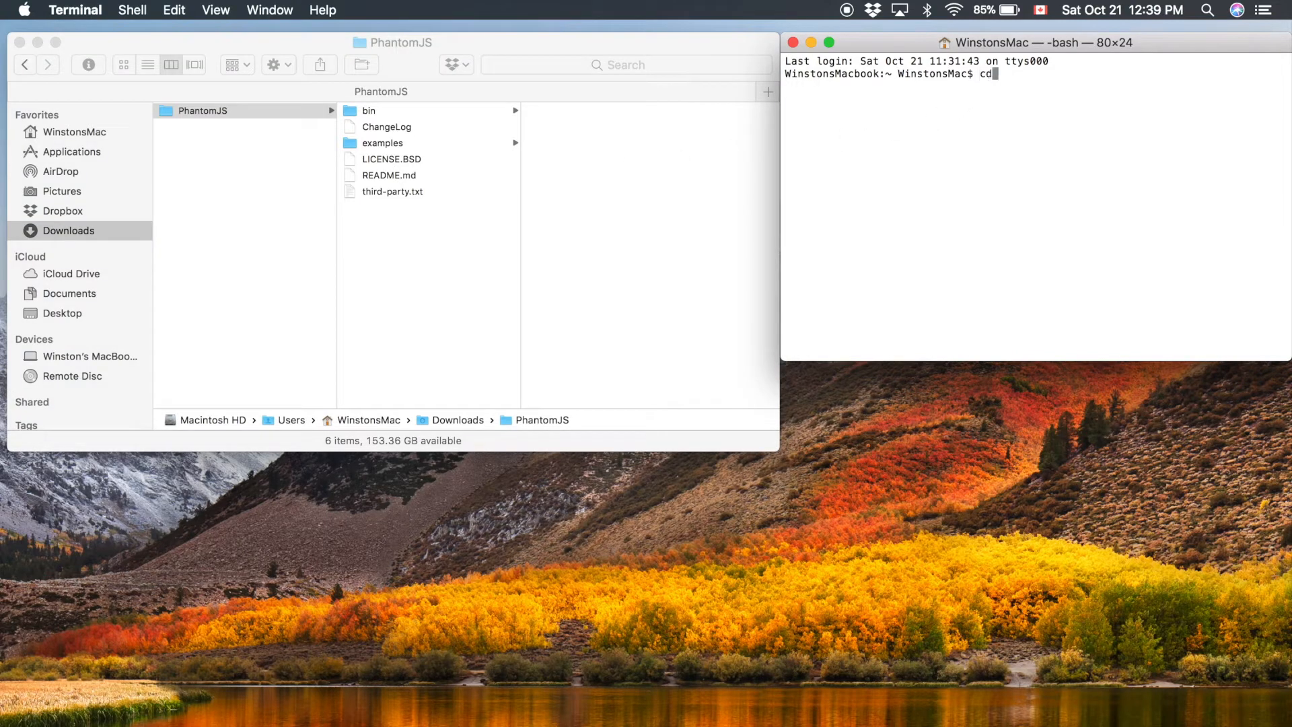
type("/etc")
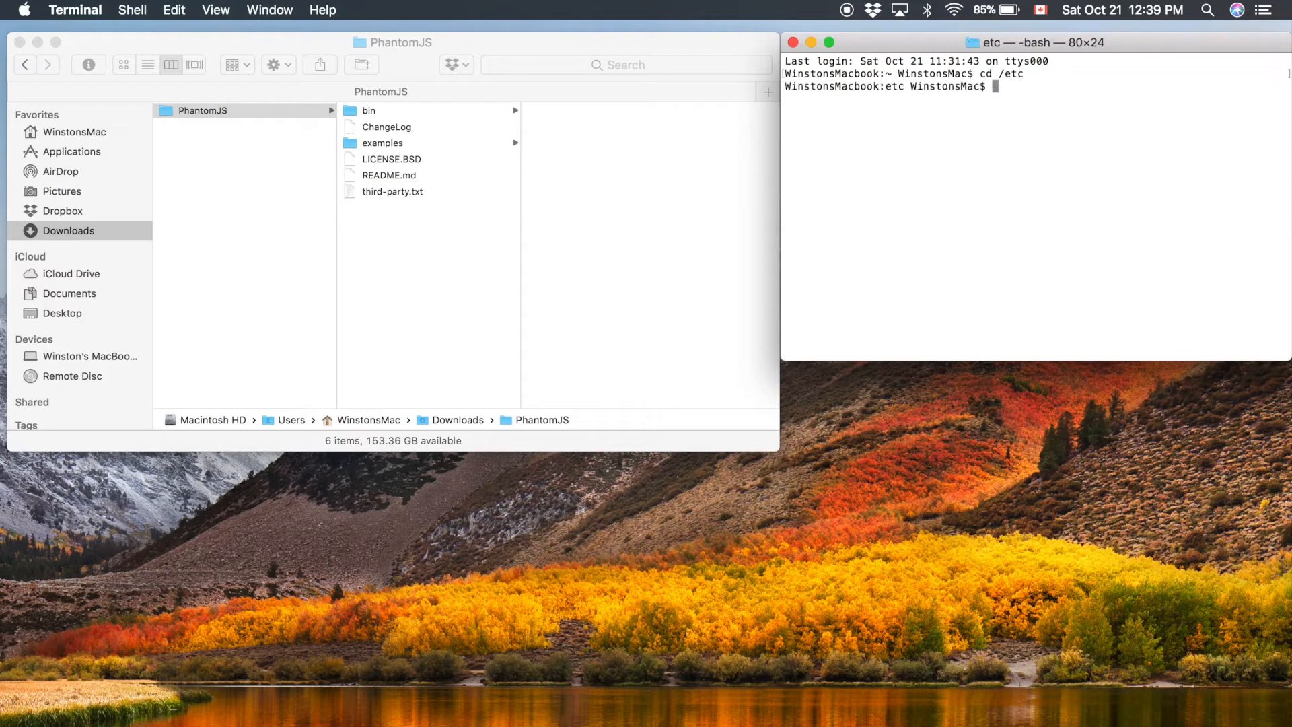
type("ls")
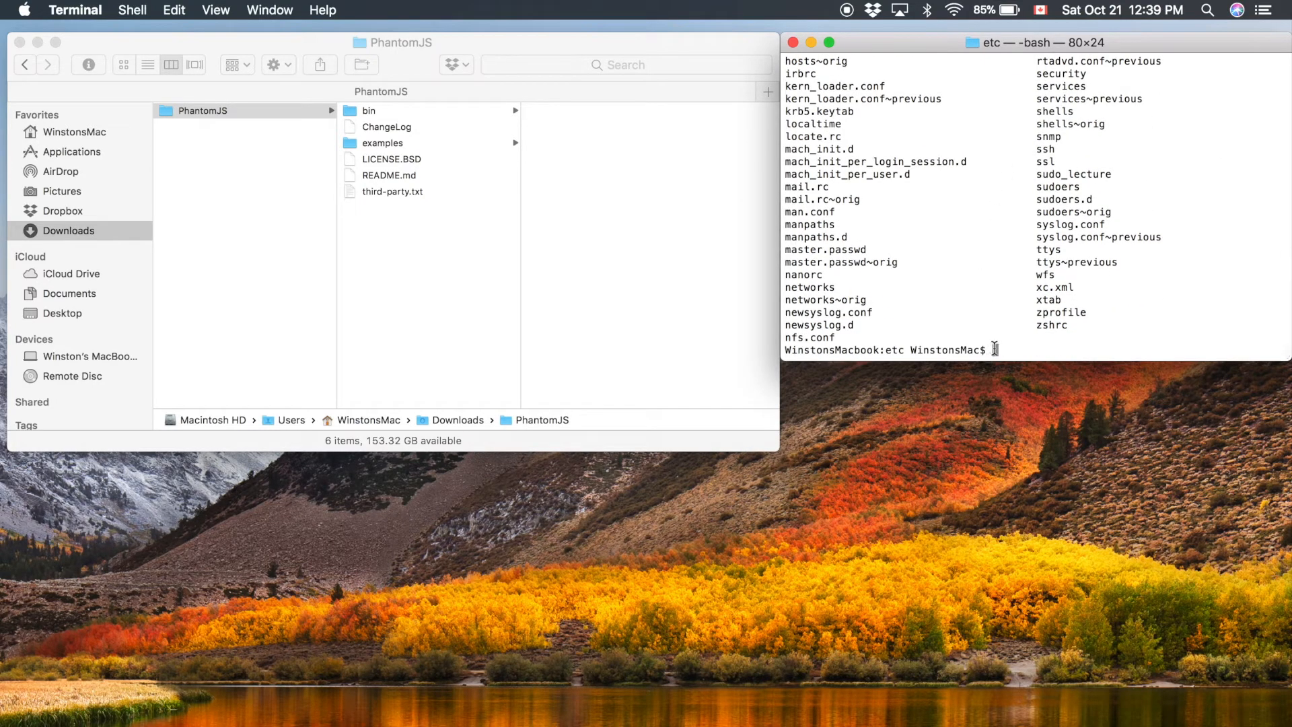
type("sudo nano")
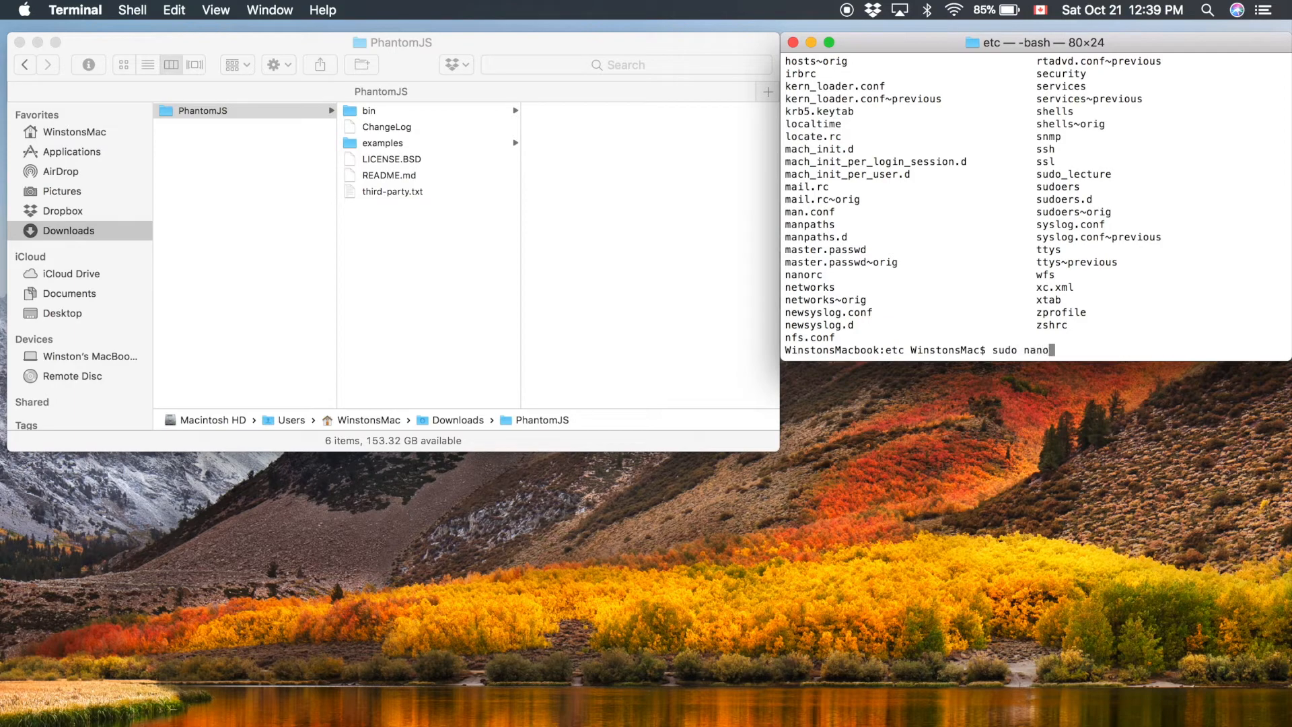
Append /Users/WinstonsMac/Downloads/PhantomJS/bin to /etc/paths in nano and save it
type("paths")
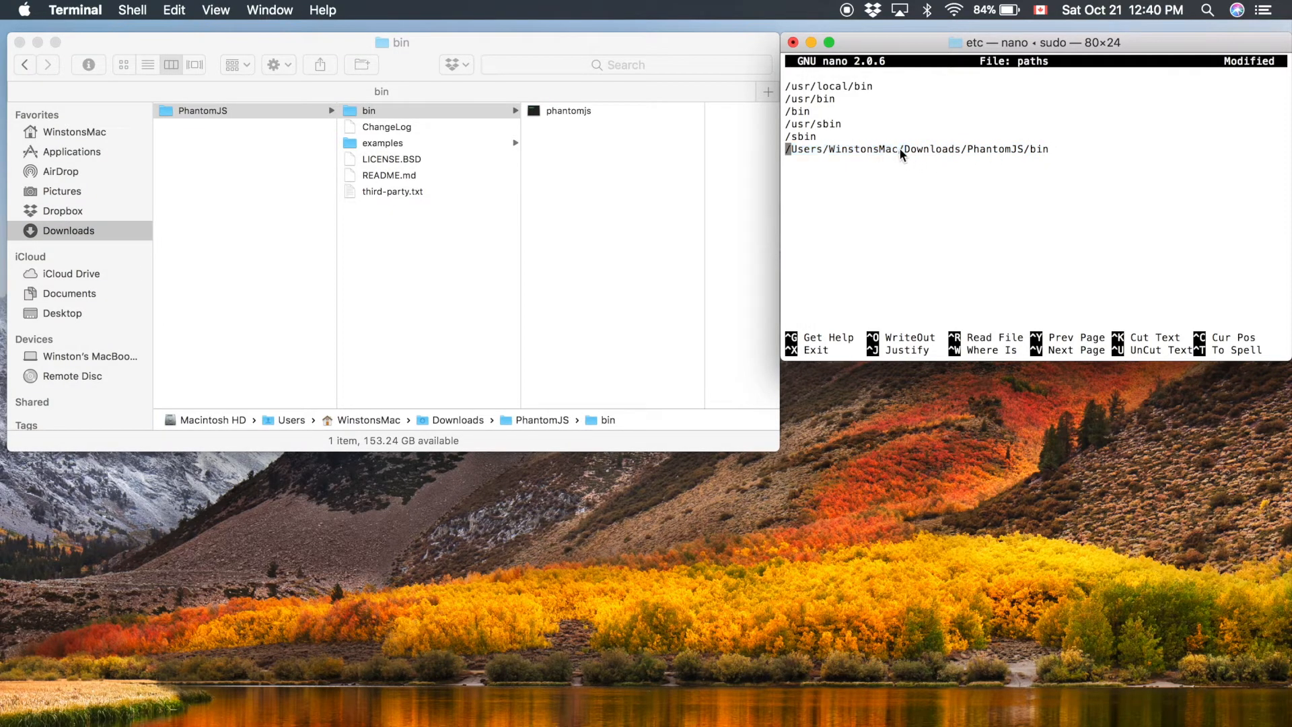
double_click(862, 149)
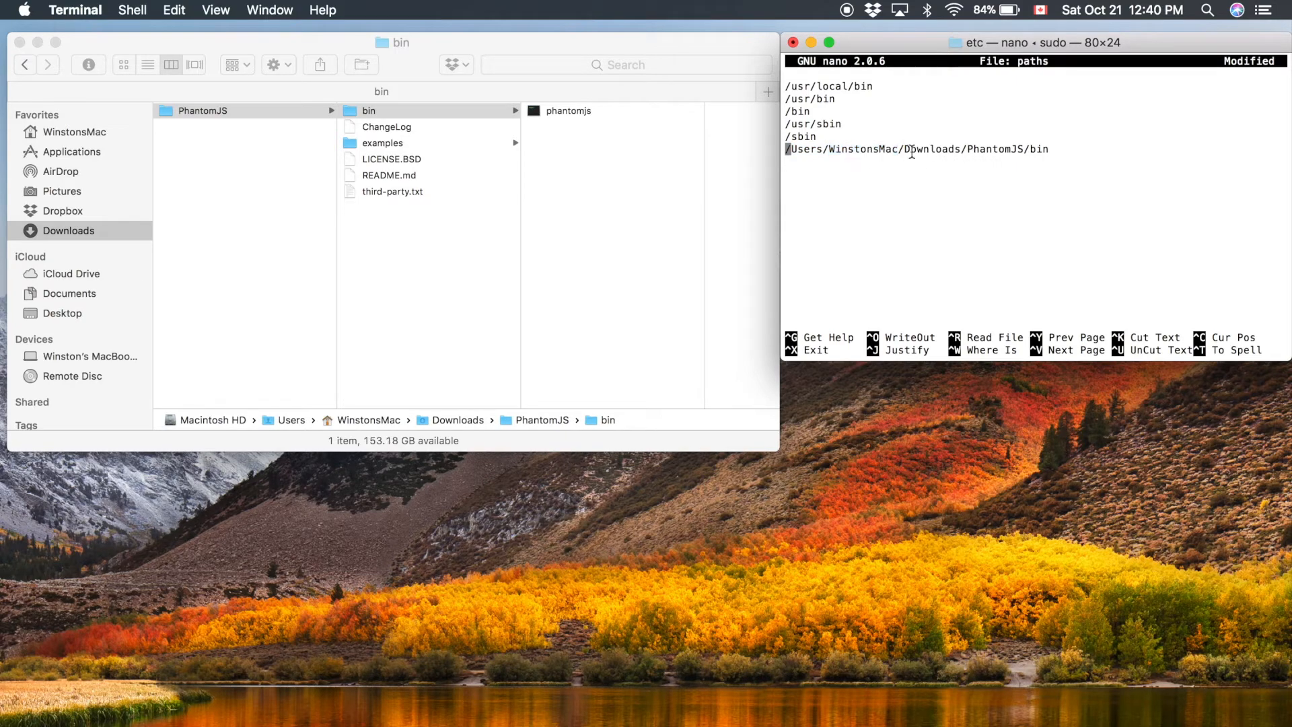
key("ctrl+o")
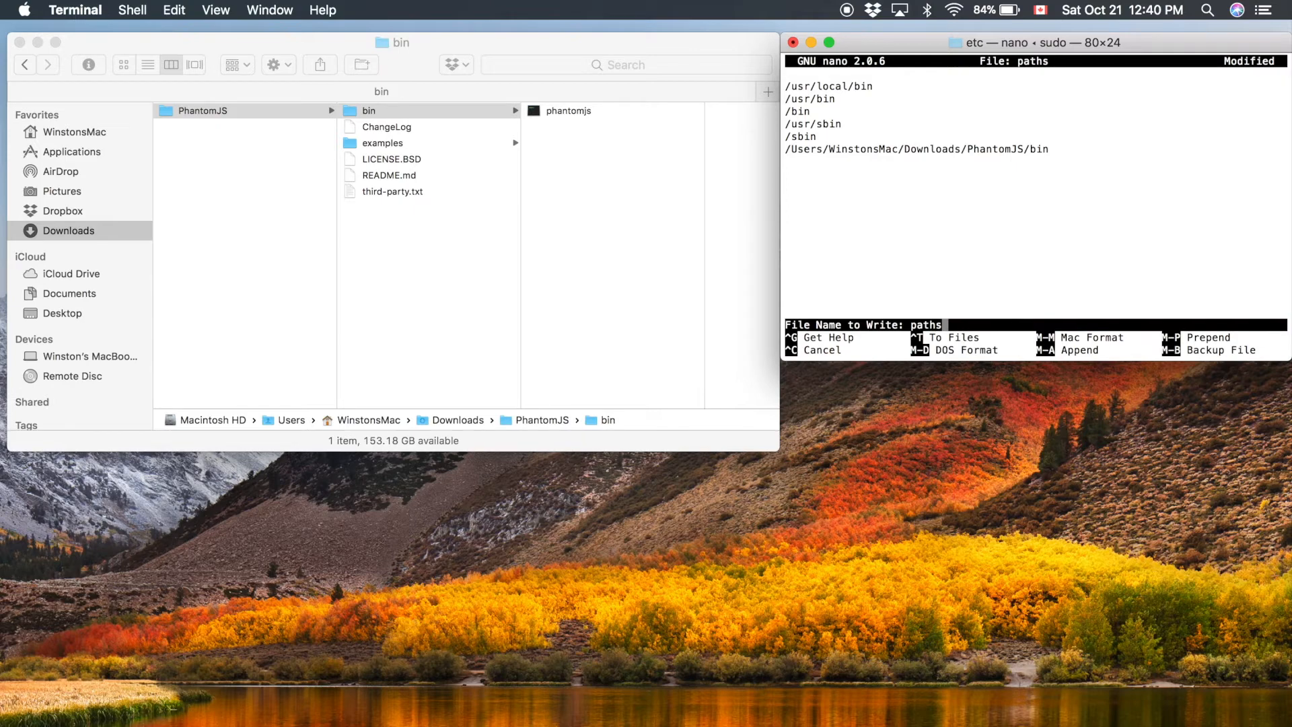
key("enter")
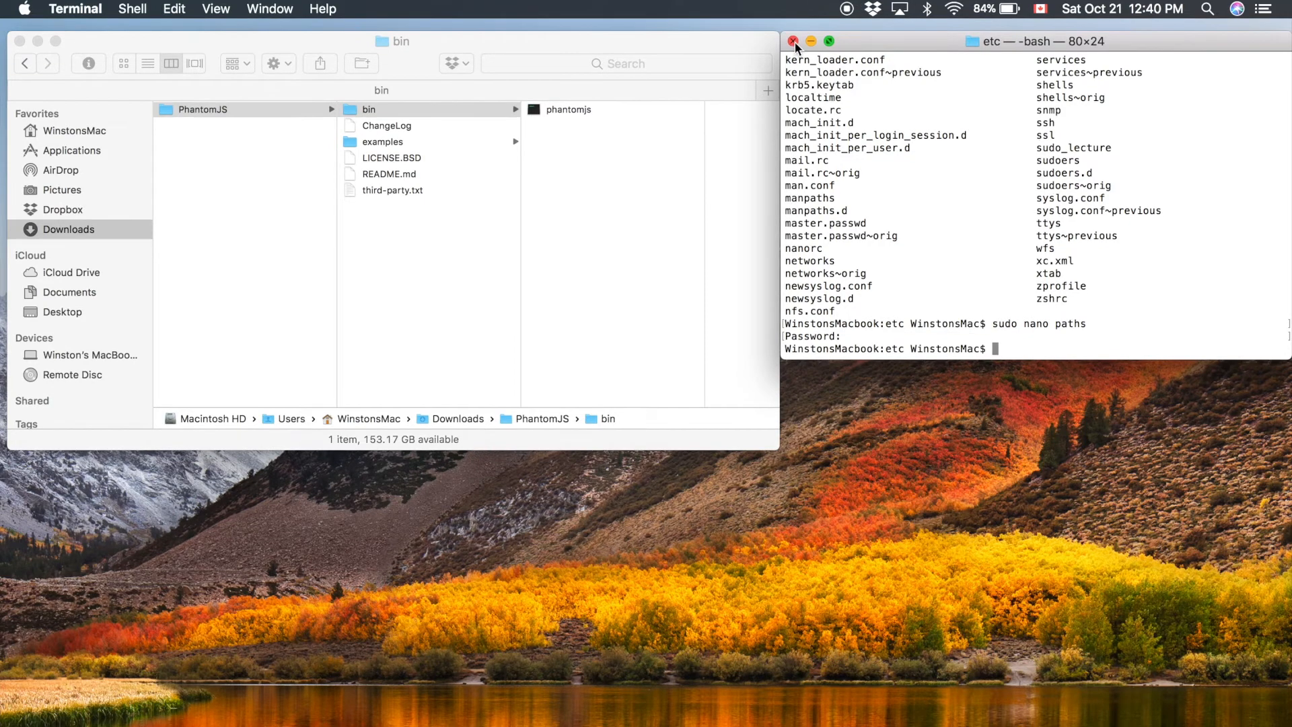
Quit Terminal from the Dock and relaunch it for a fresh window
left_click(792, 42)
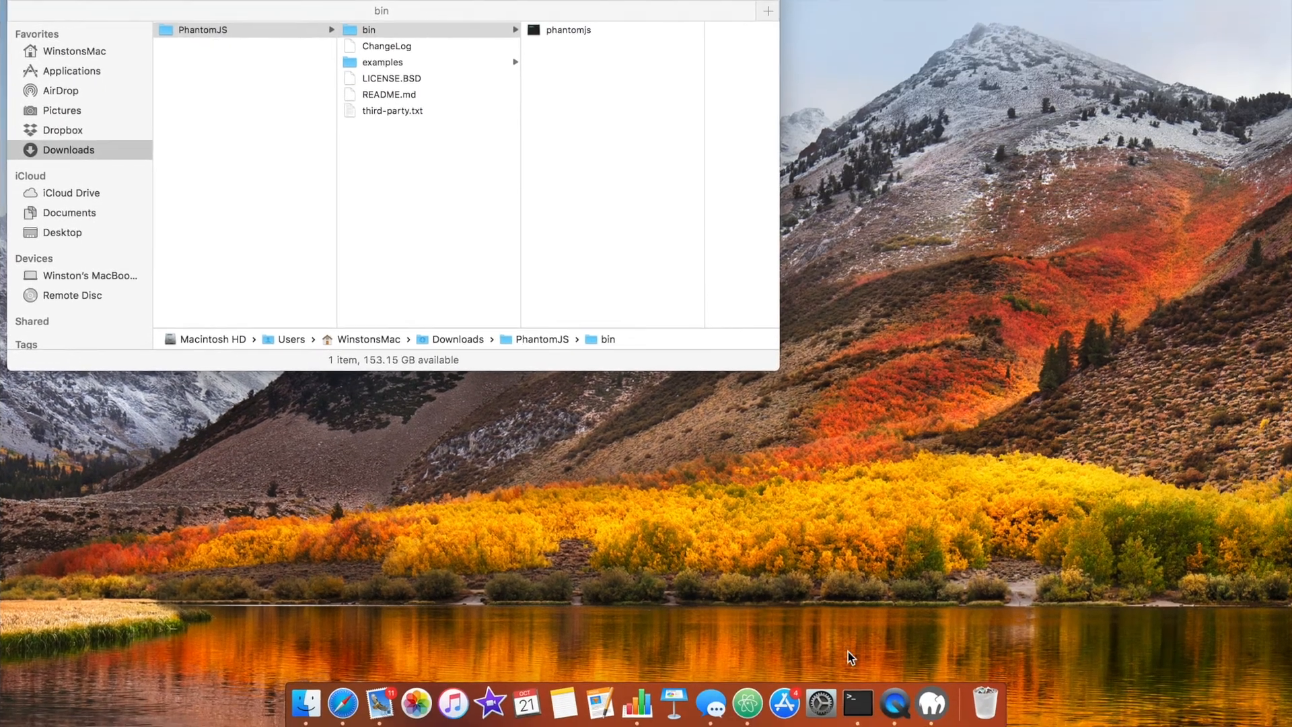
right_click(857, 703)
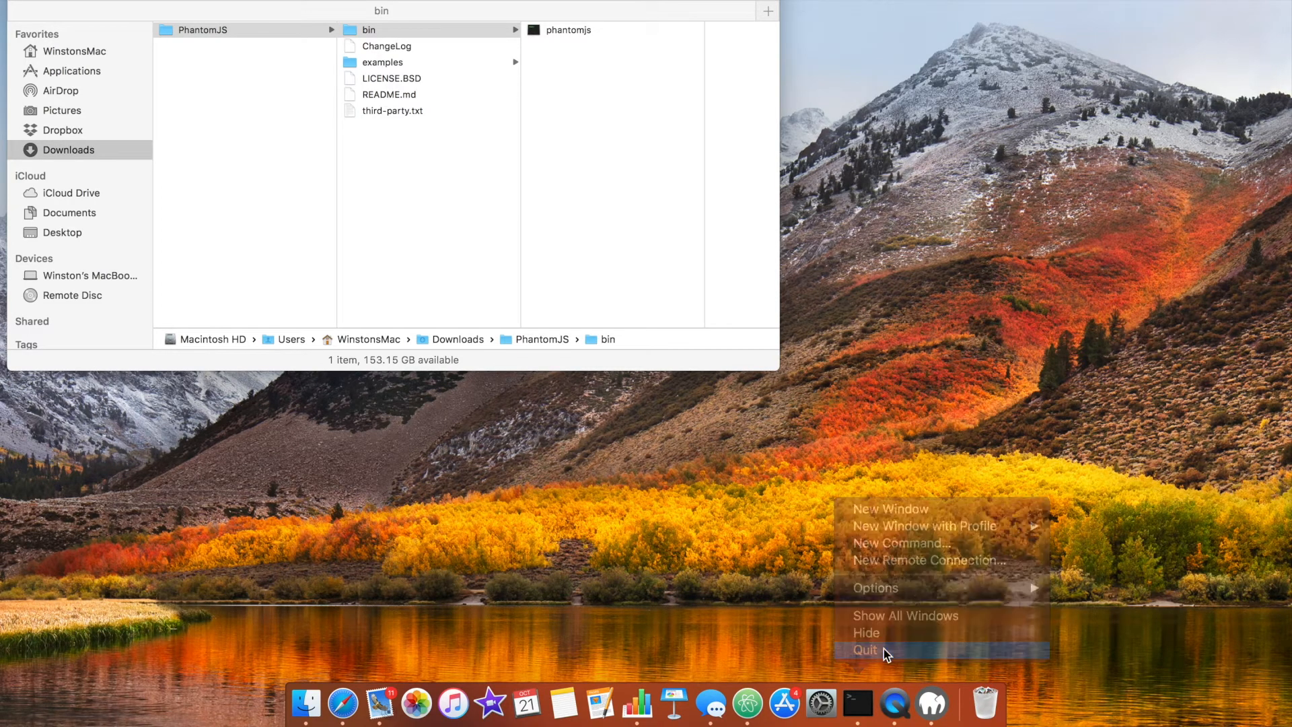
left_click(857, 703)
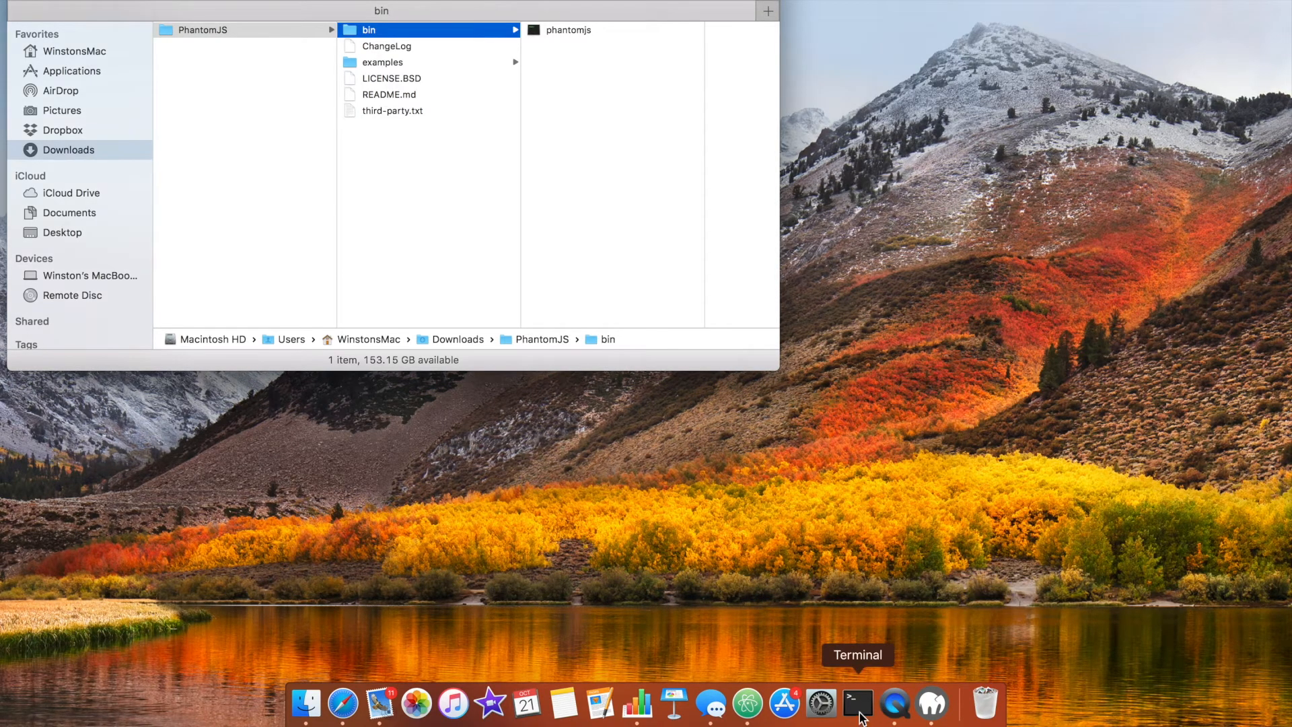
left_click(857, 704)
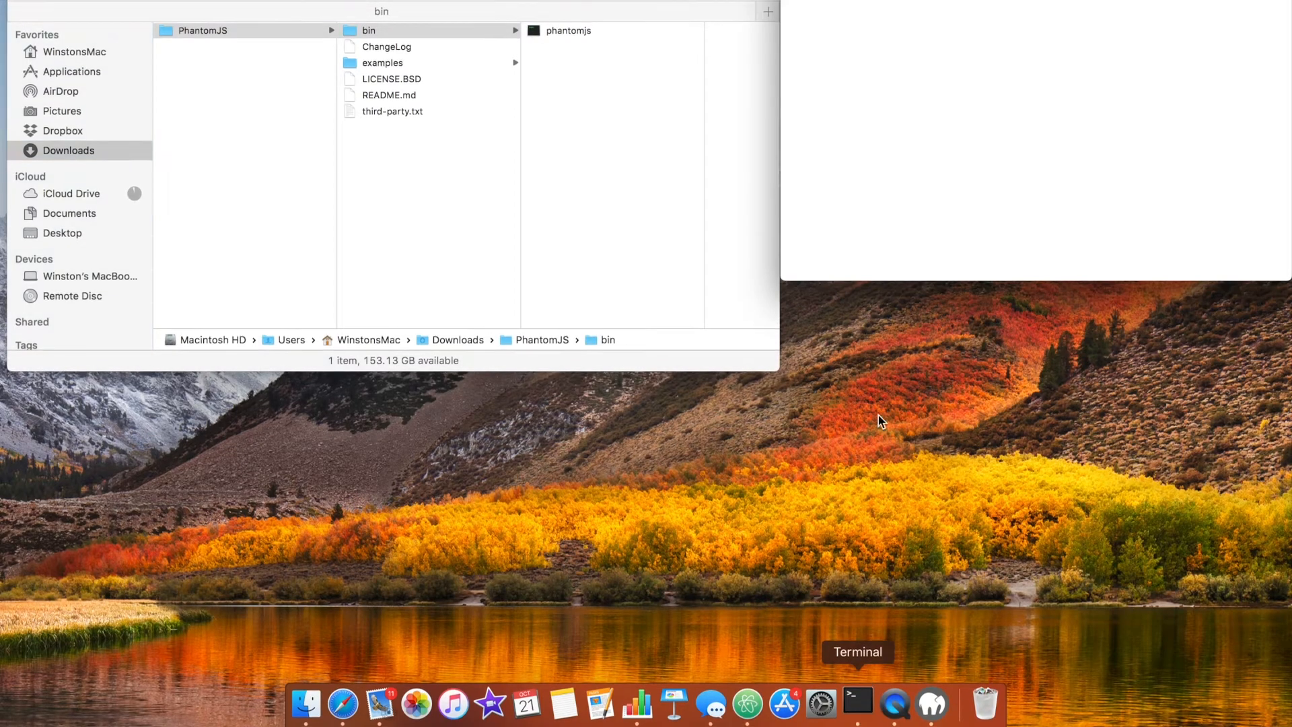
left_click(857, 704)
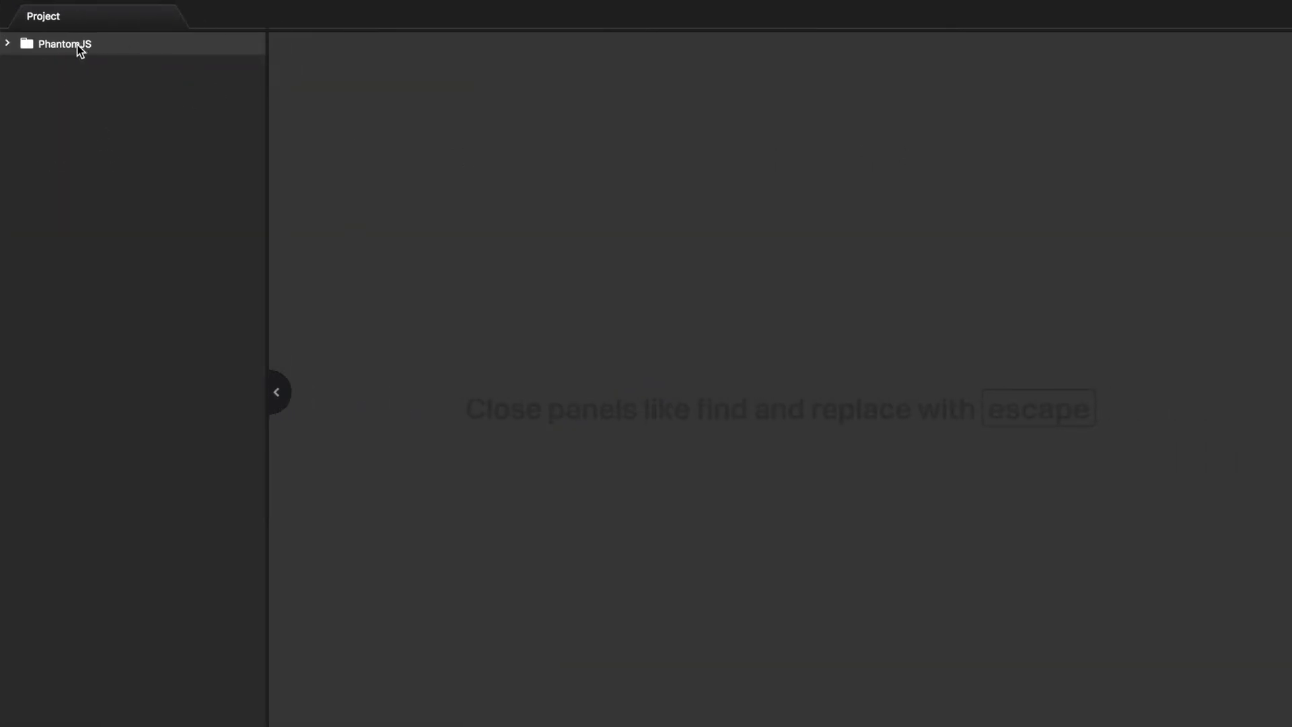
left_click(55, 43)
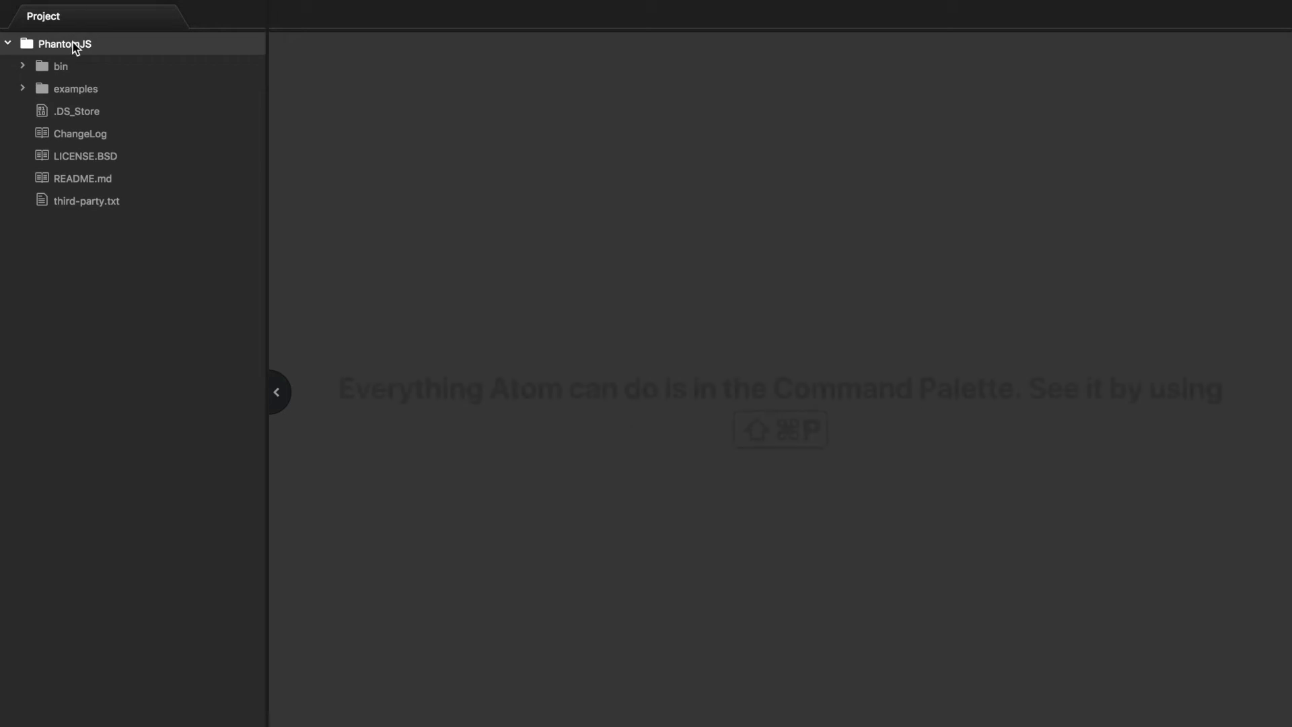
left_click(60, 66)
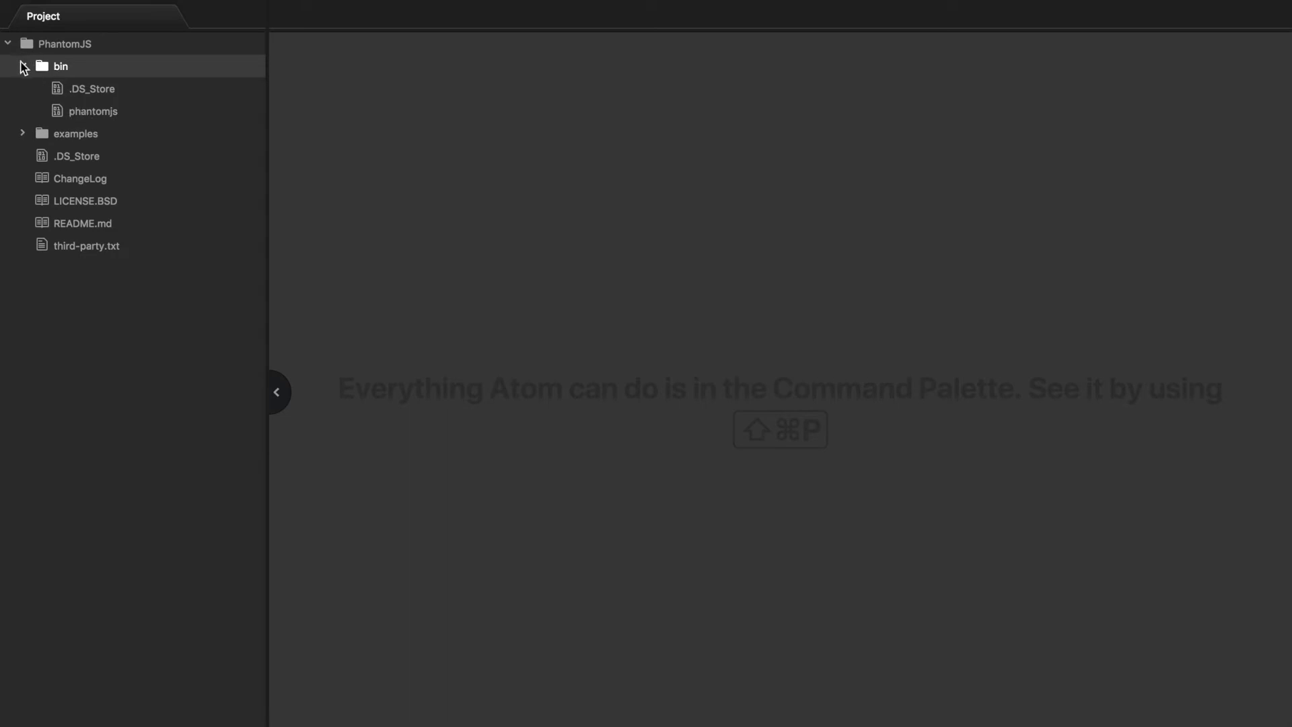
left_click(60, 66)
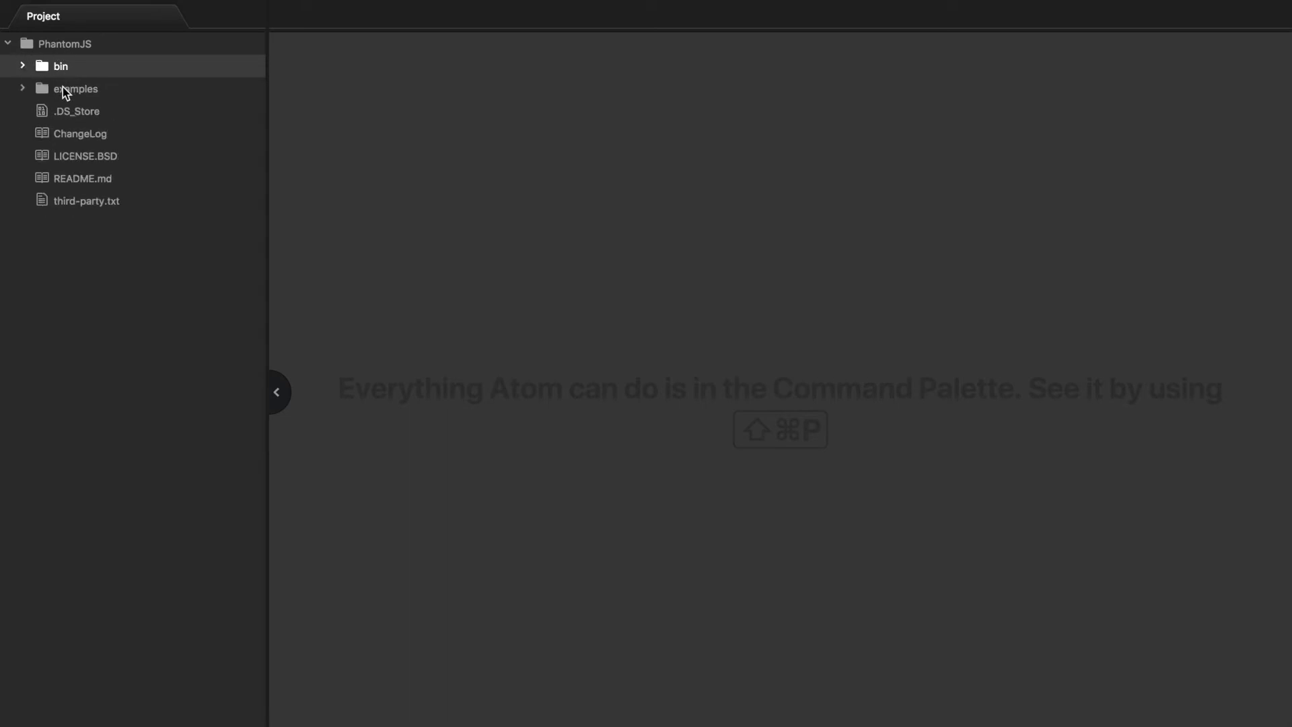
left_click(62, 43)
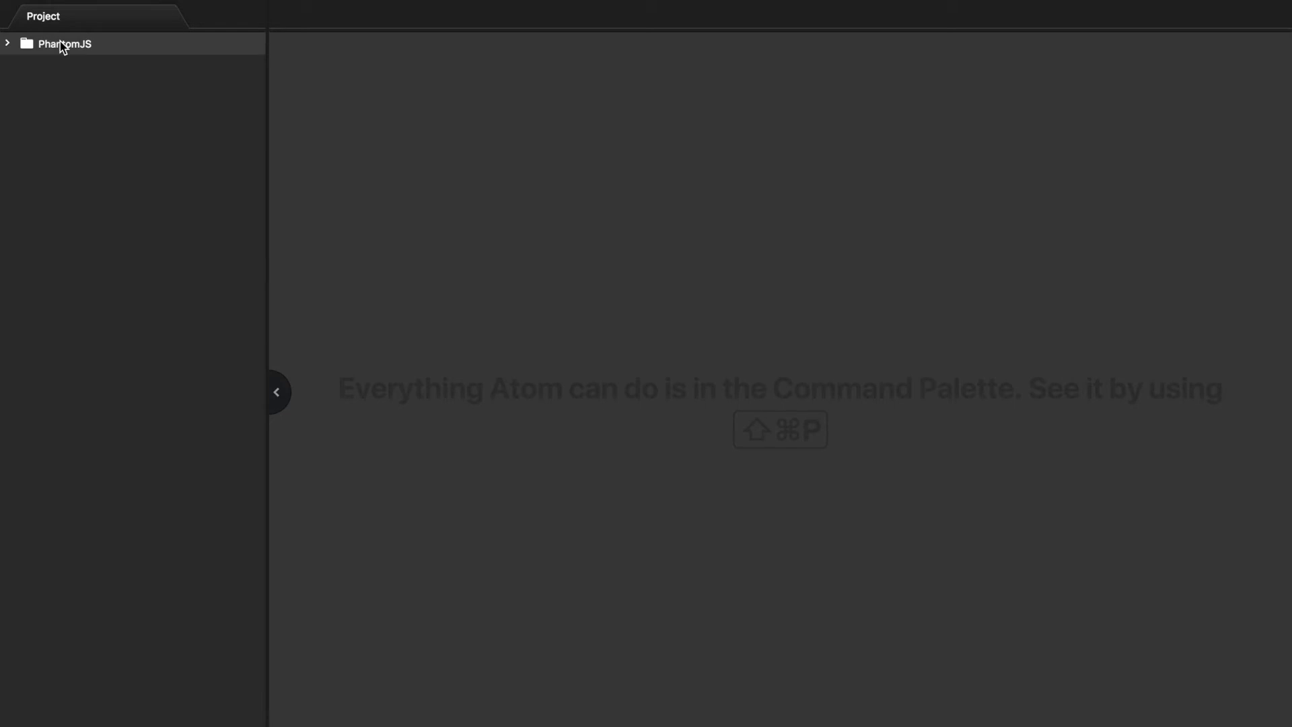
Write hello.js with console.log('hello'); and phantom.exit(); and save it in PhantomJS
type("hello.")
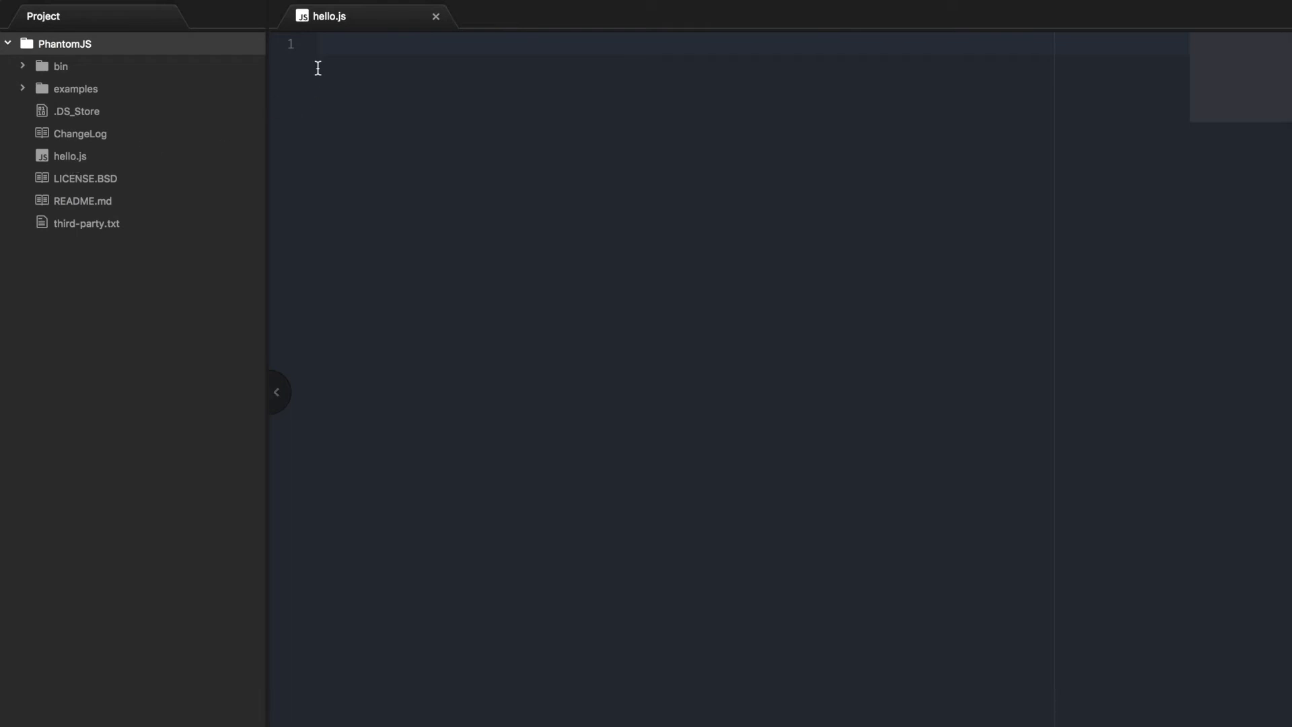
type("console.log(")
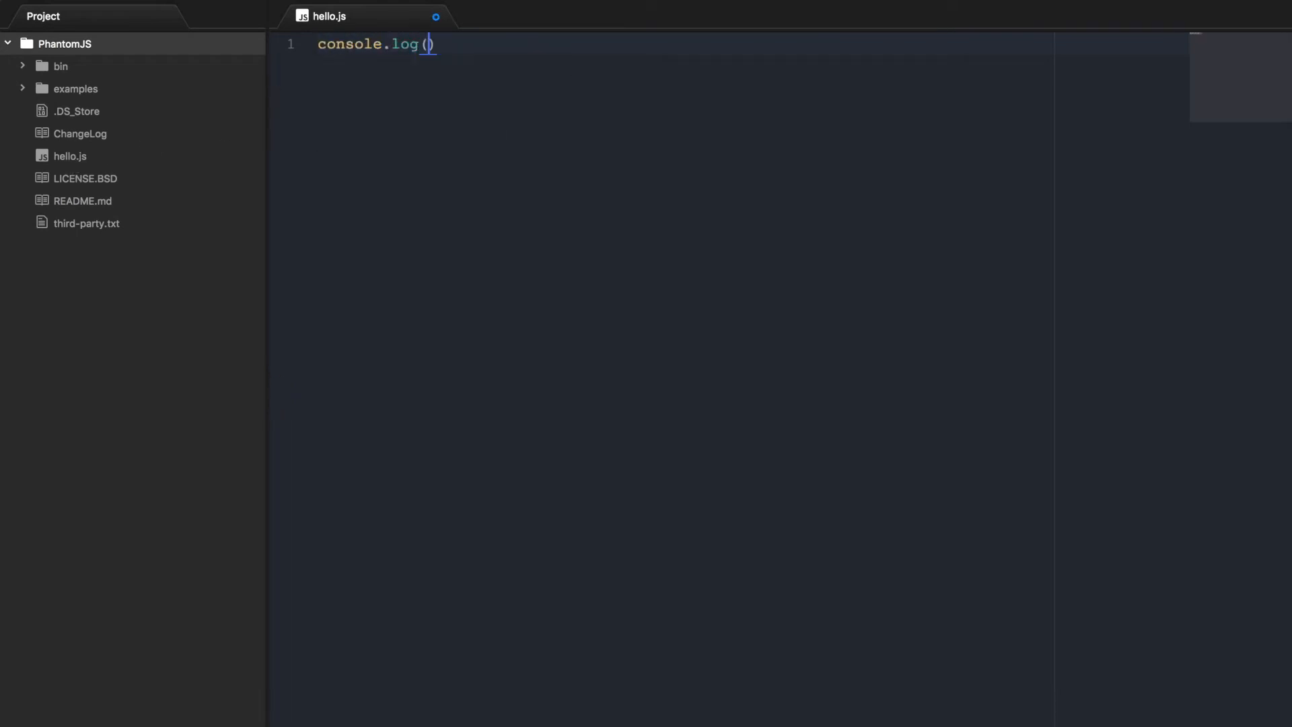
type("';")
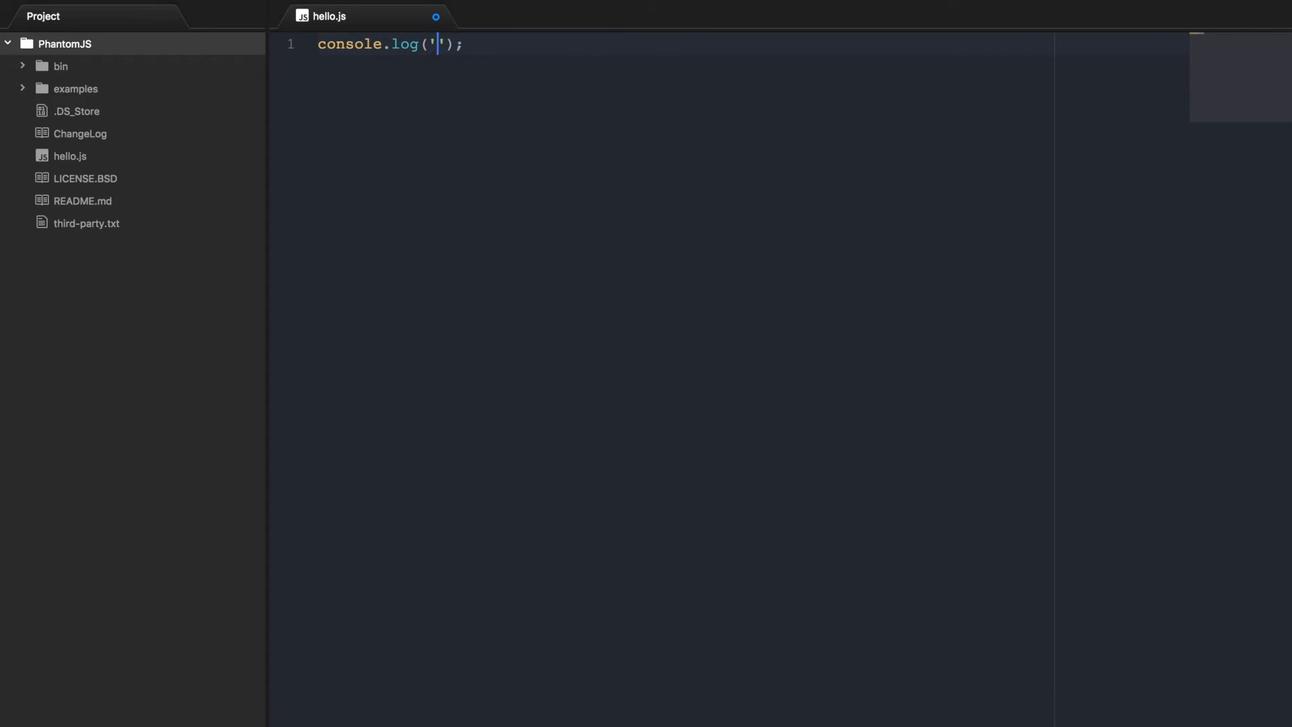
type("hello")
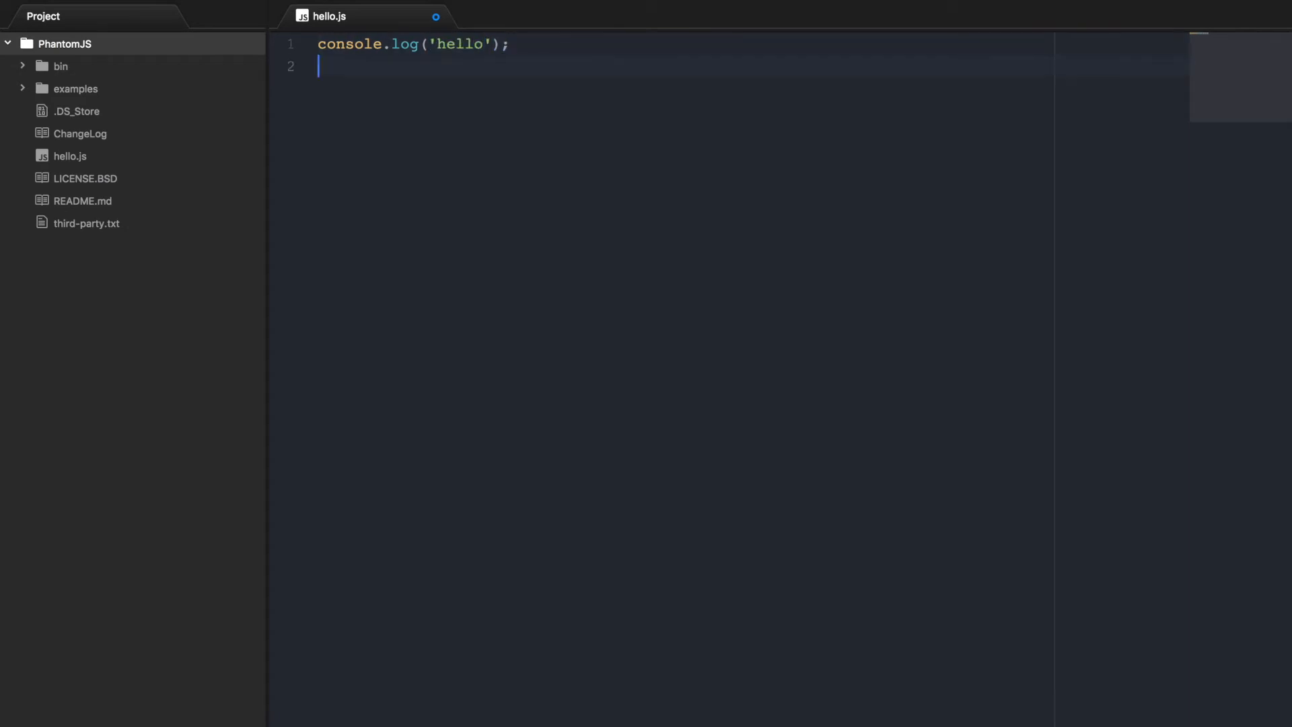
type("phantom.")
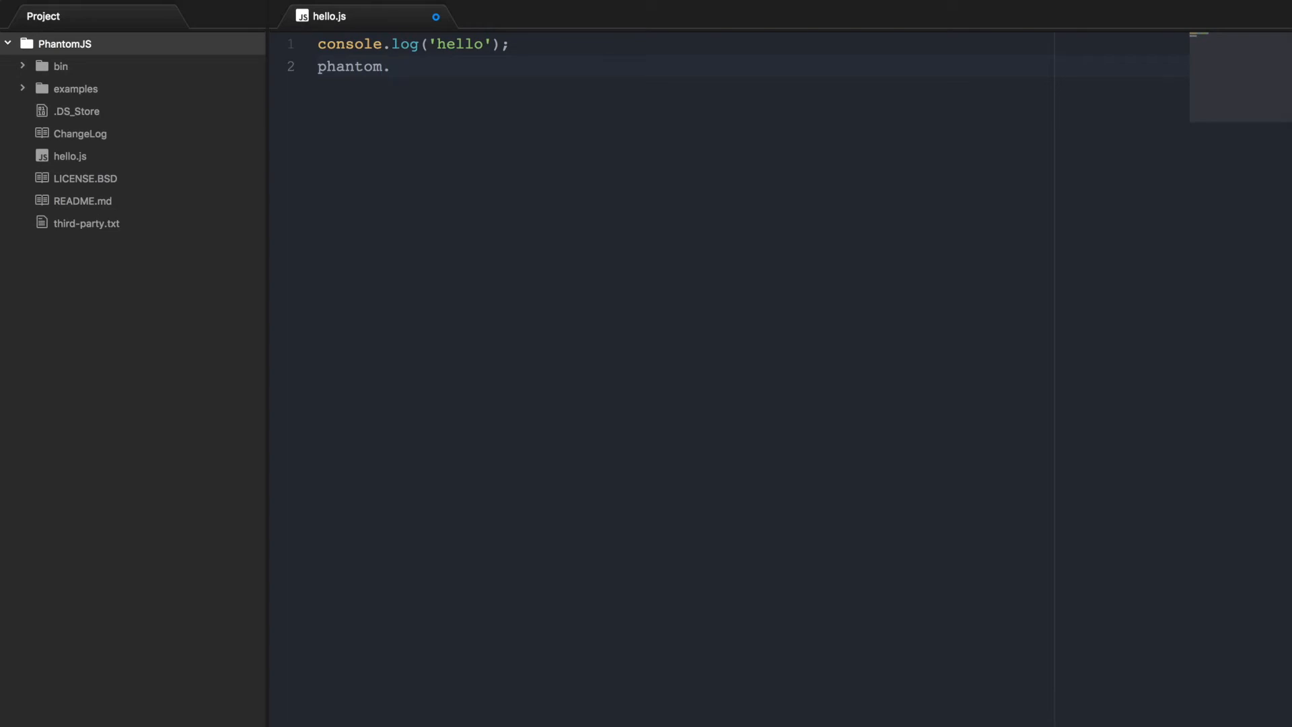
type("exit();")
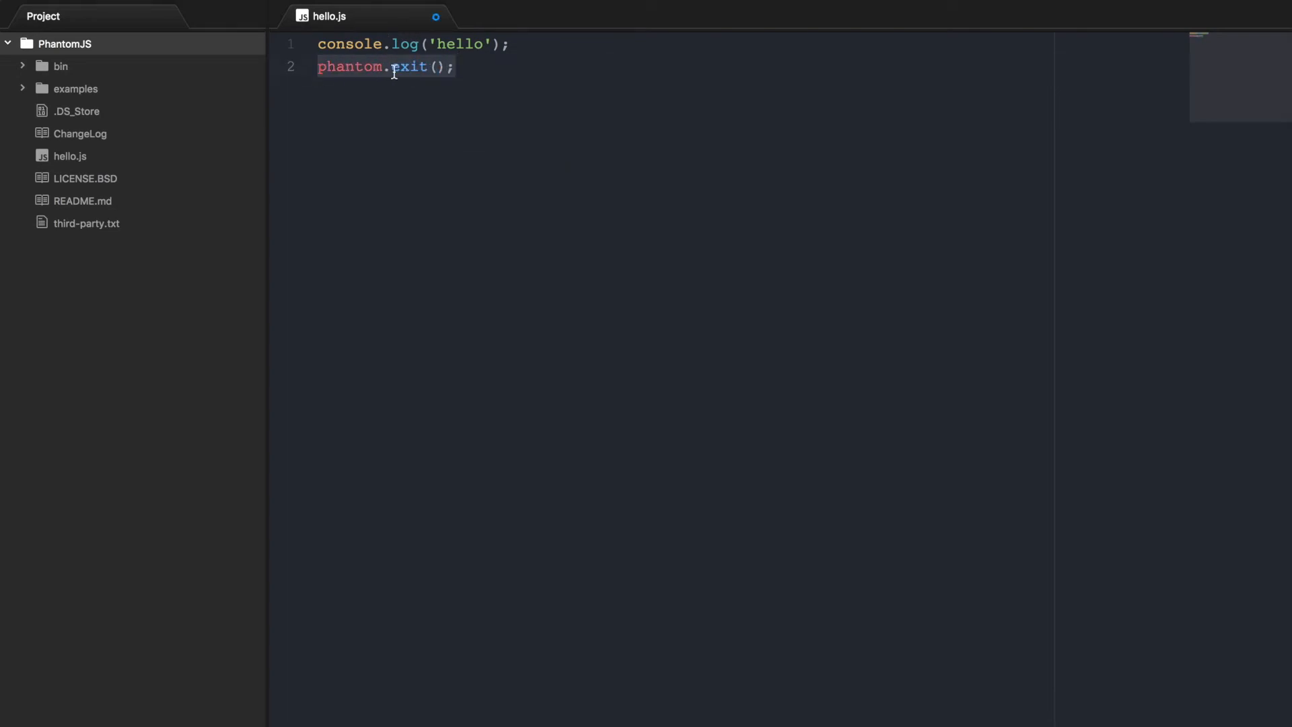
left_click(460, 68)
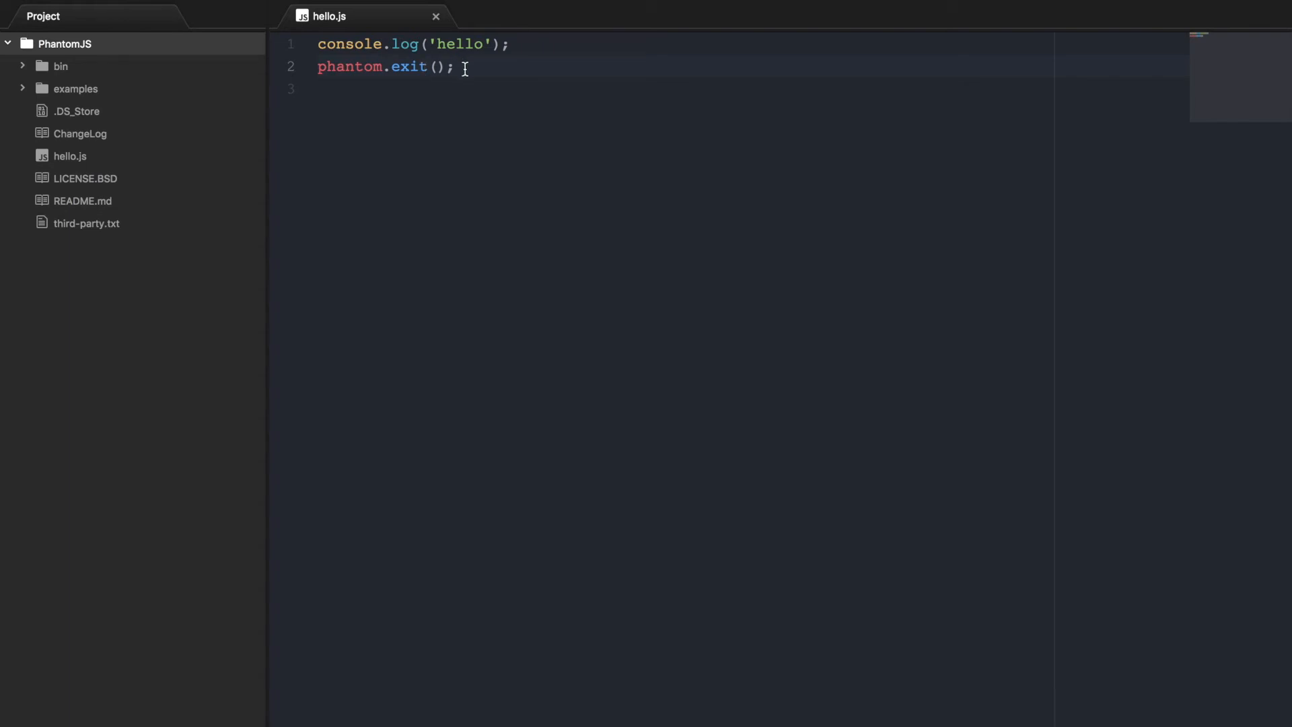
left_click_drag(465, 67, 317, 67)
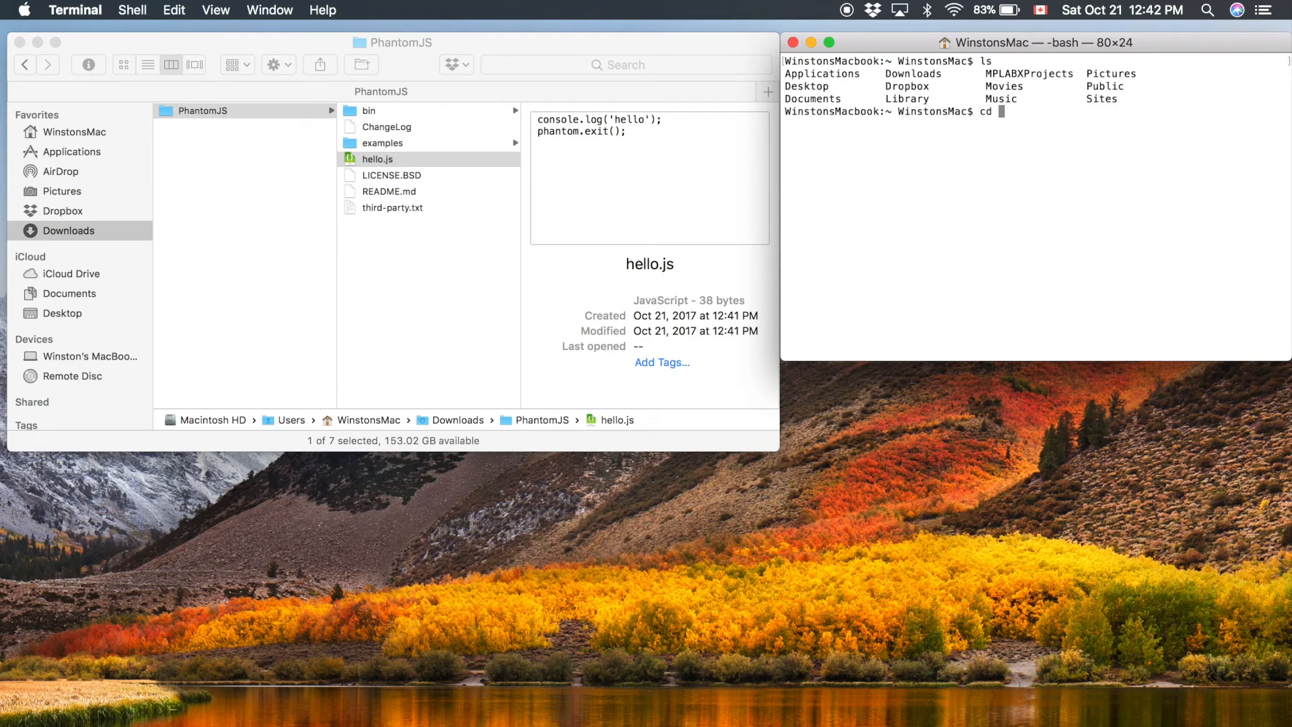
Move into Downloads/PhantomJS and run phantomjs hello.js, printing hello
type("Downloads")
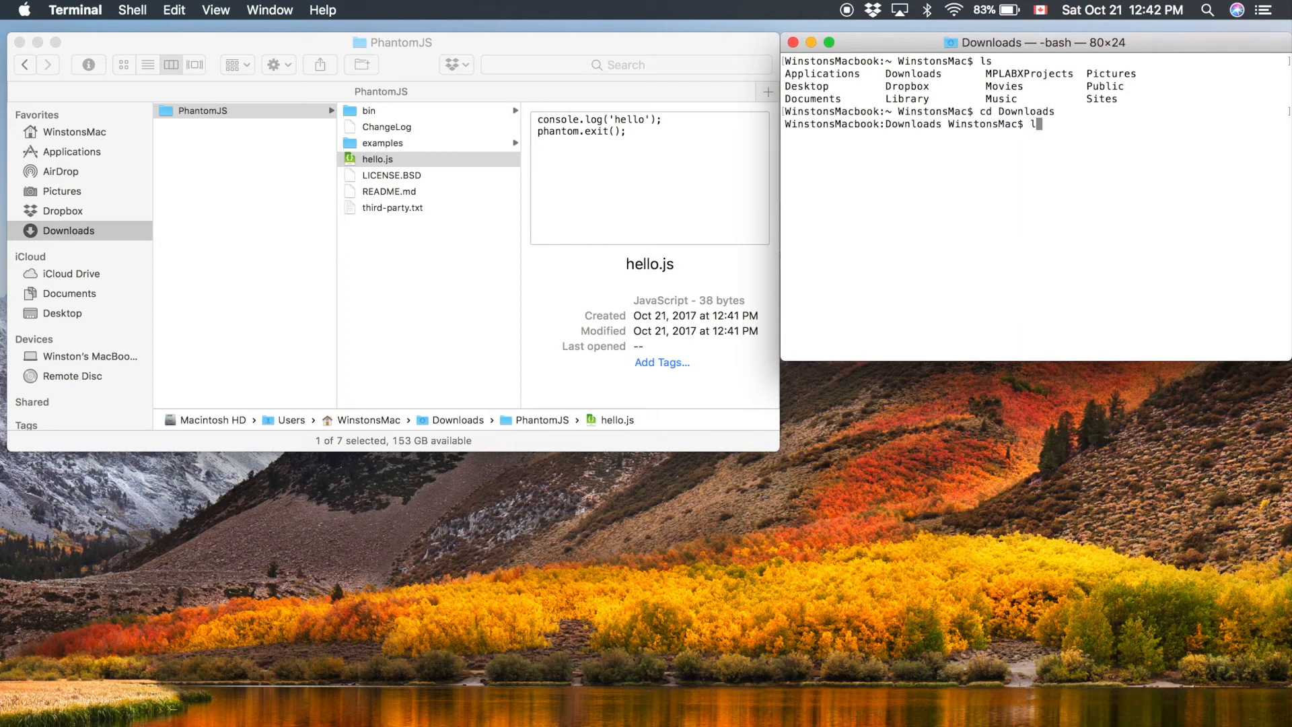
key("Enter")
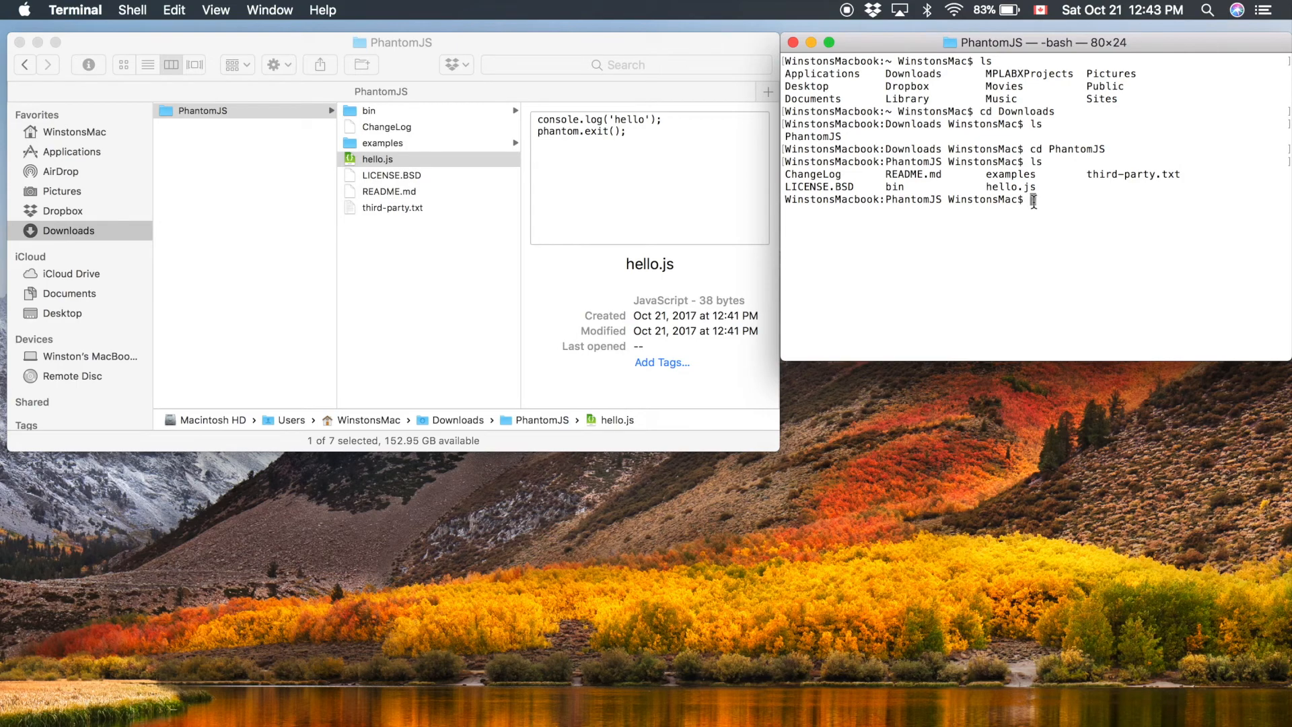
type("phantomjs")
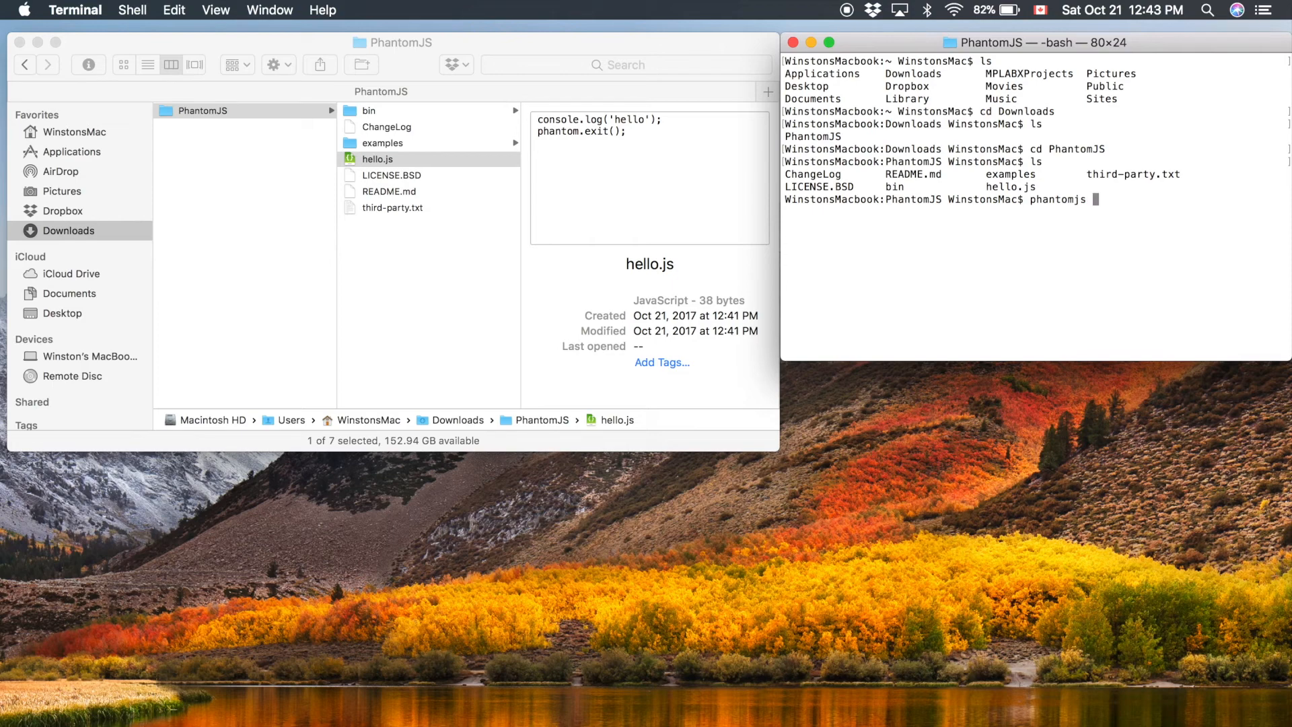
type("hello.js")
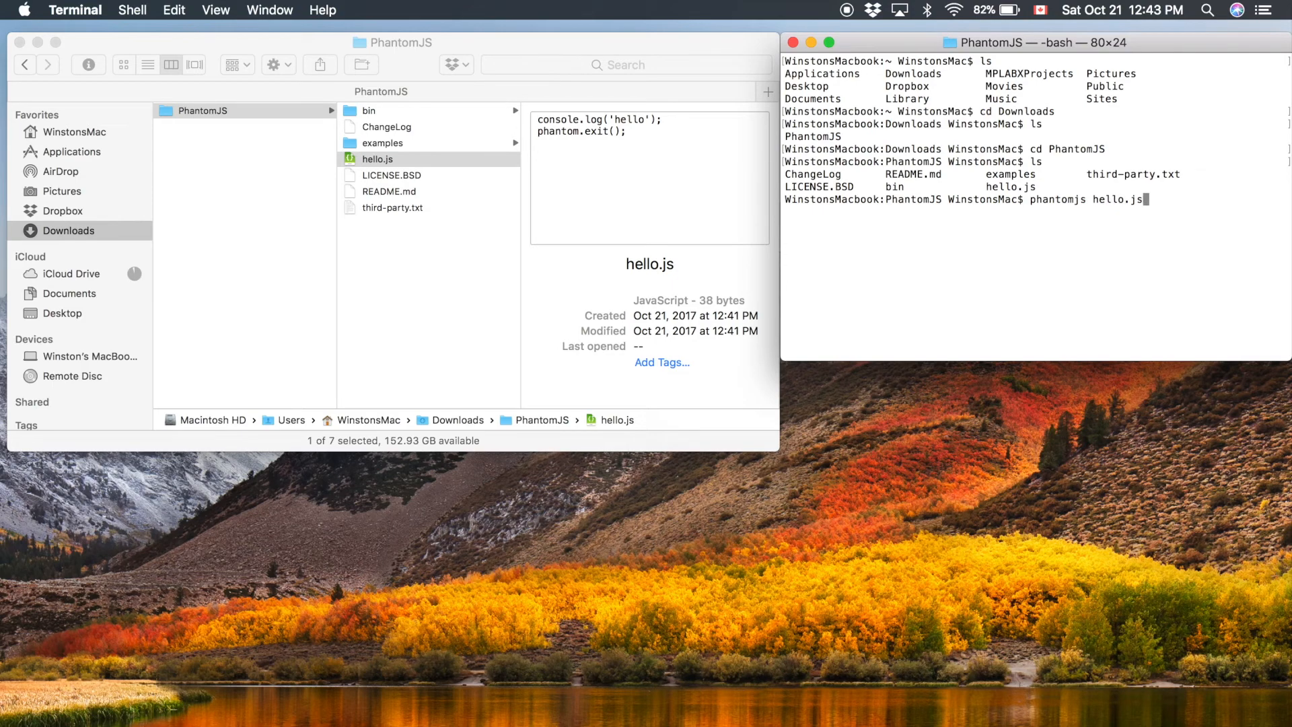
mouse_move(1032, 200)
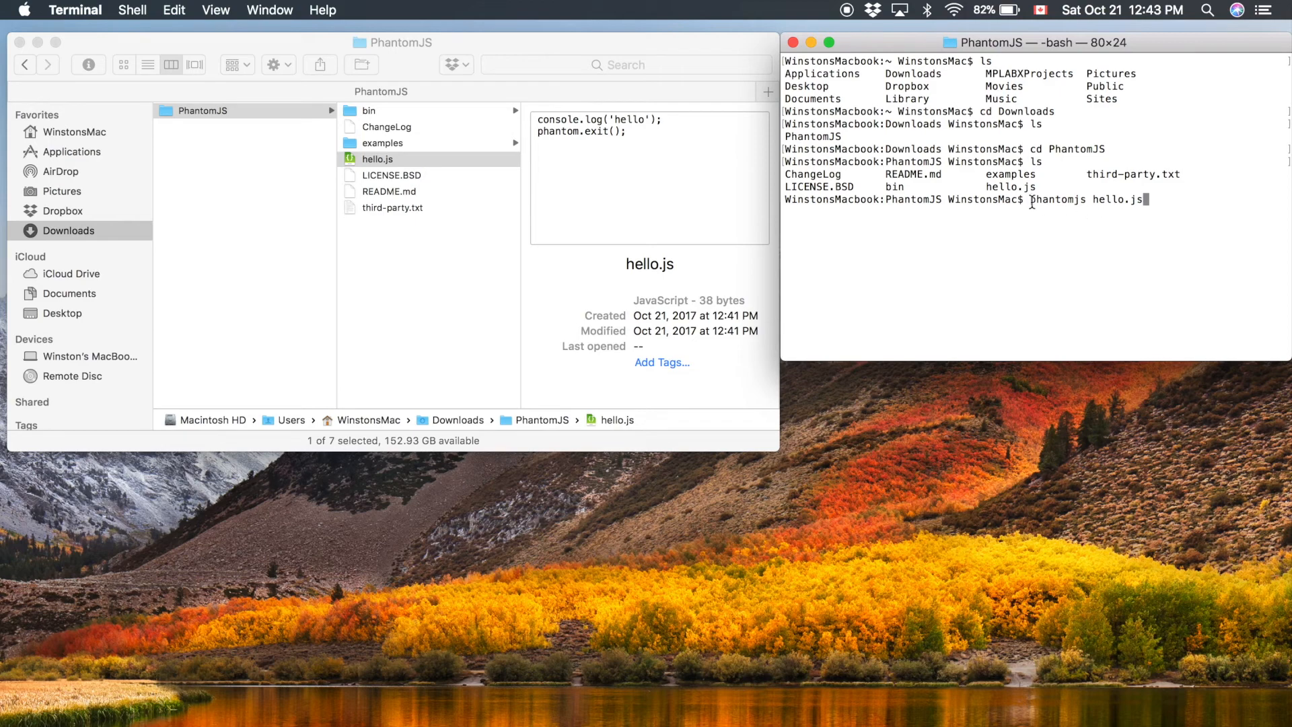
double_click(1058, 199)
type("/Users/WinstonsMac/Downloads/PhantomeJS/bin/")
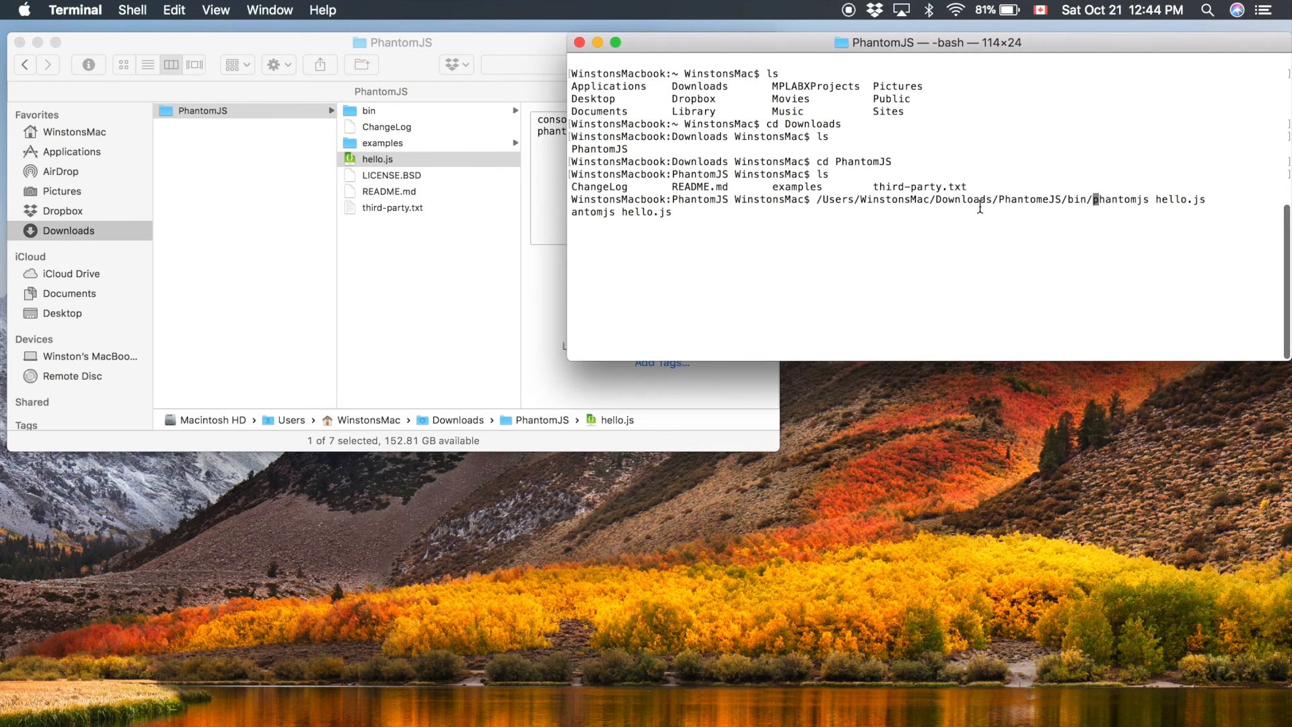
left_click_drag(818, 199, 1090, 200)
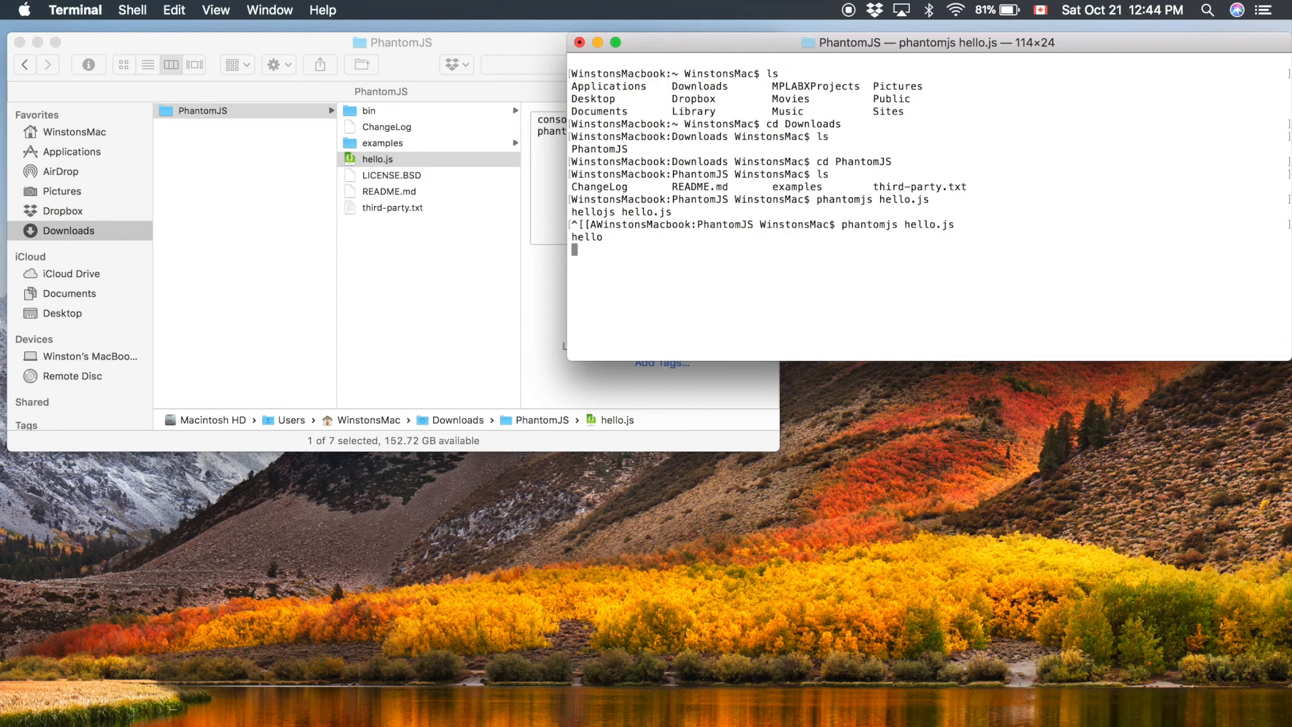
key("Return")
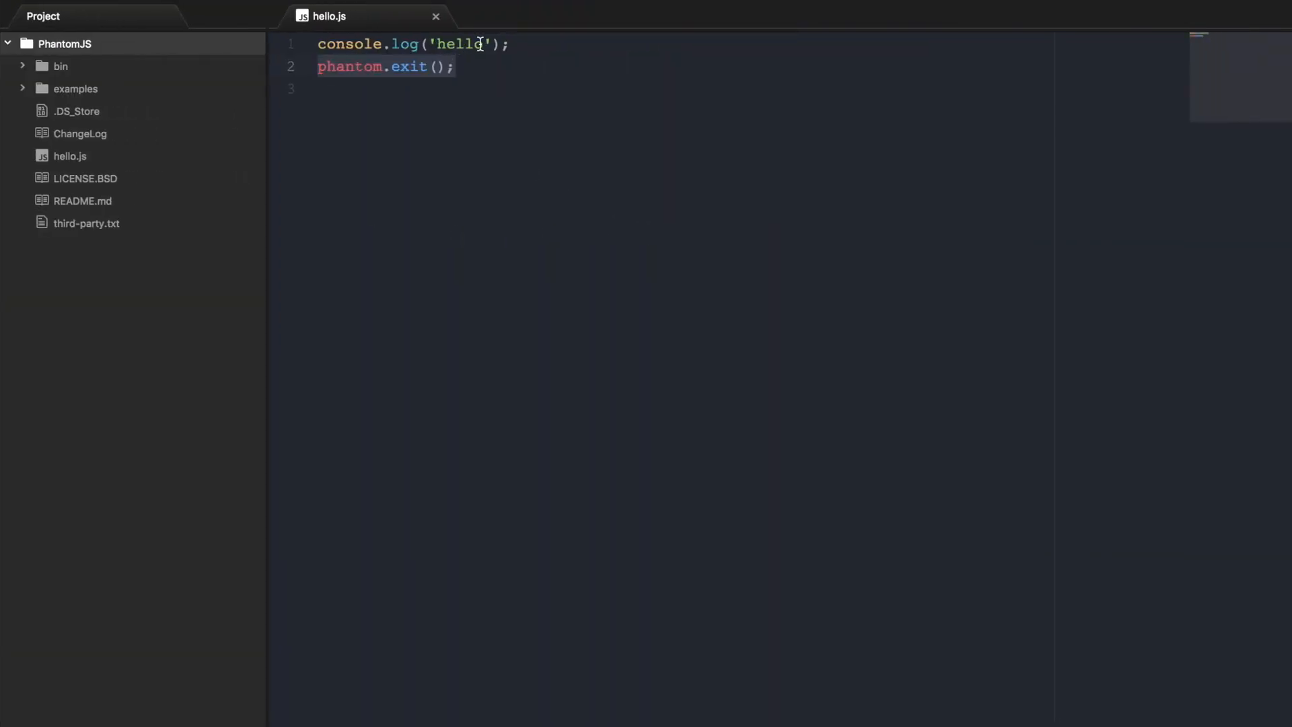
Change the logged message to 'hello World' and save hello.js
type("World")
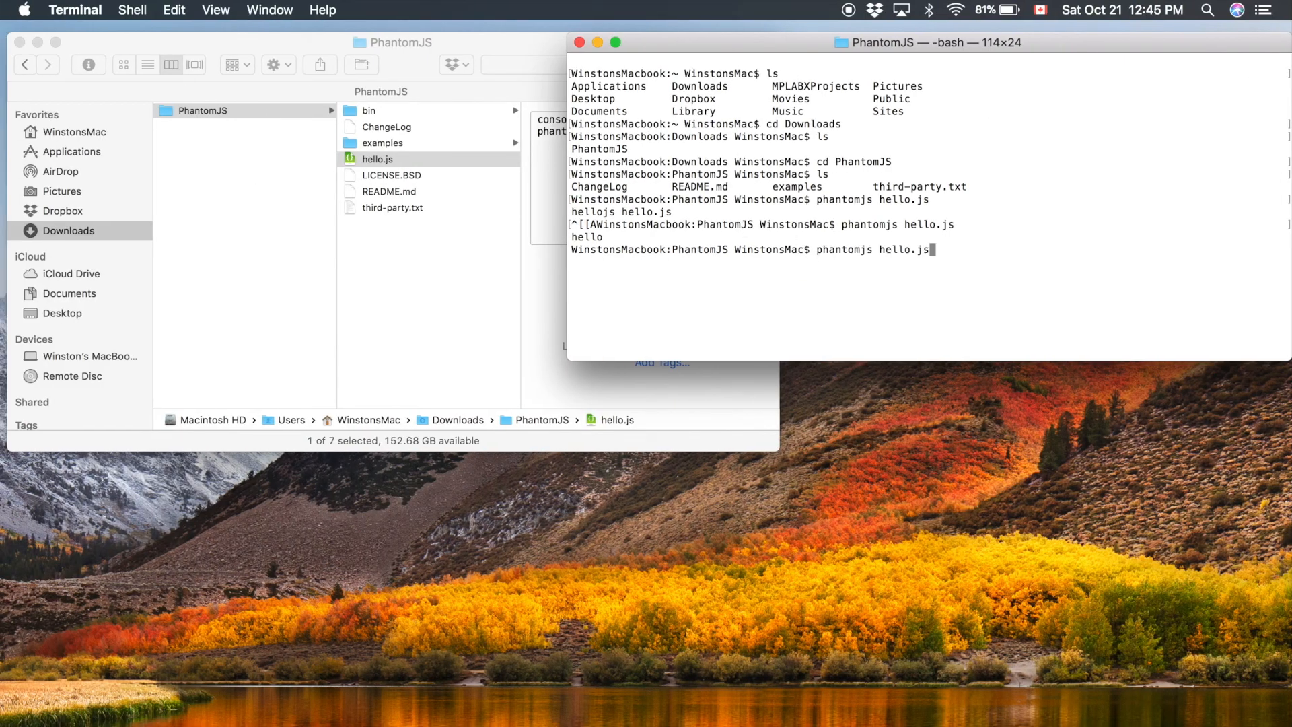
Rerun phantomjs hello.js so the edited script prints 'hello World!'
key("enter")
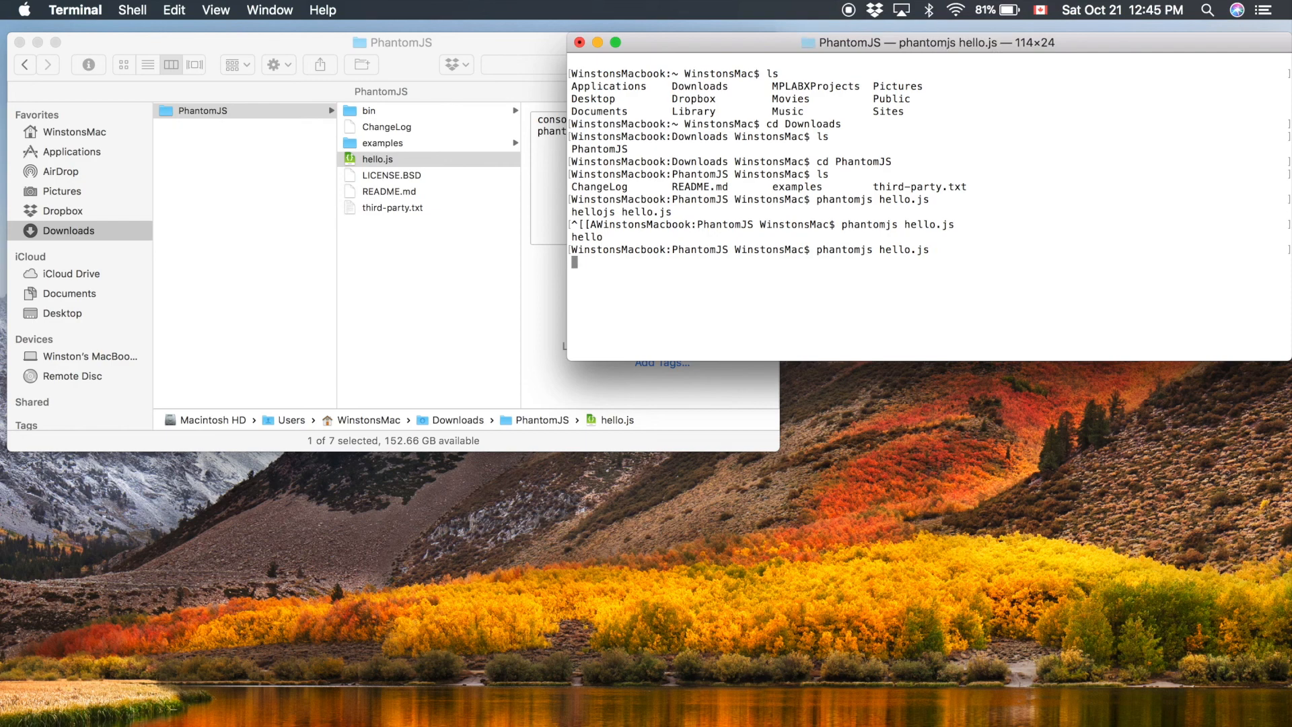
key("Return")
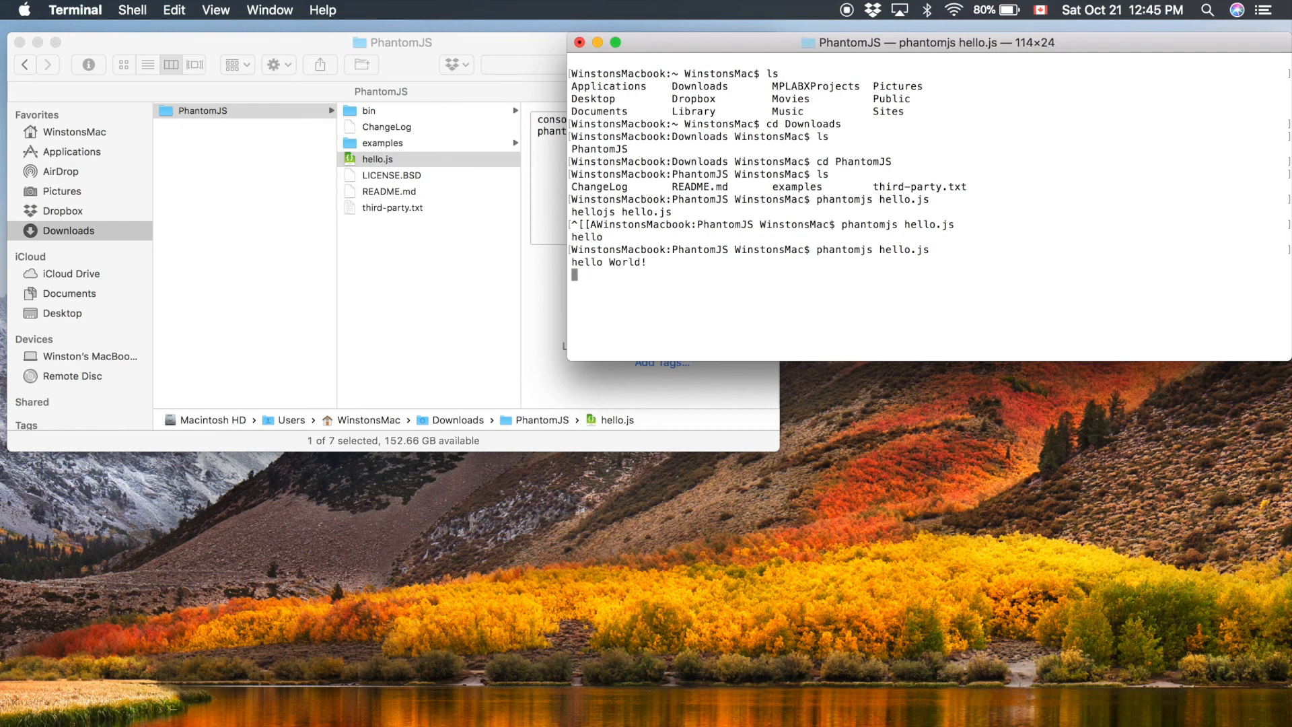